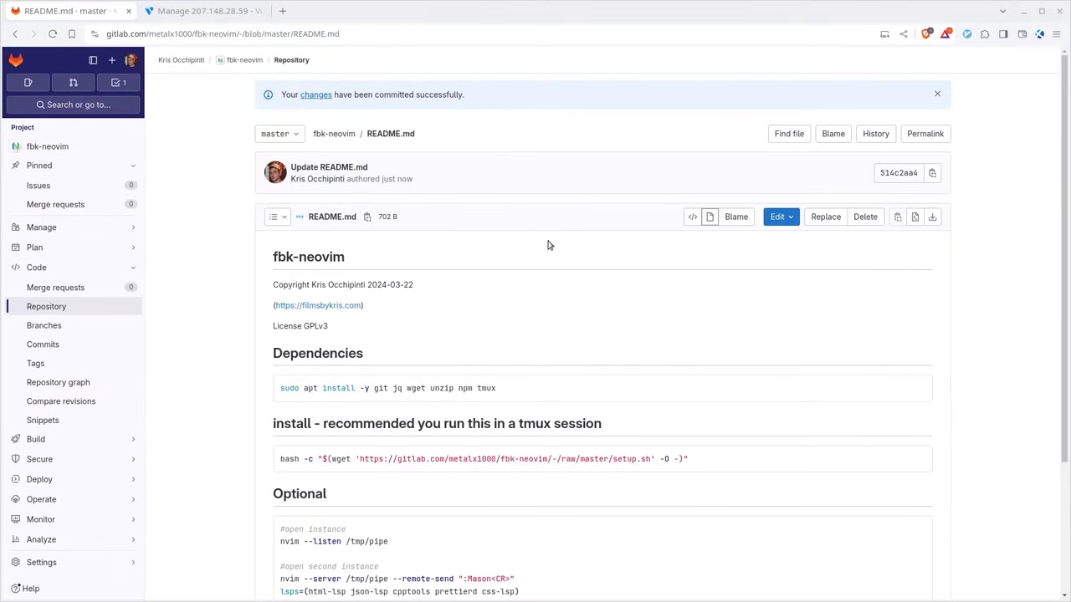
pyautogui.moveTo(47, 147)
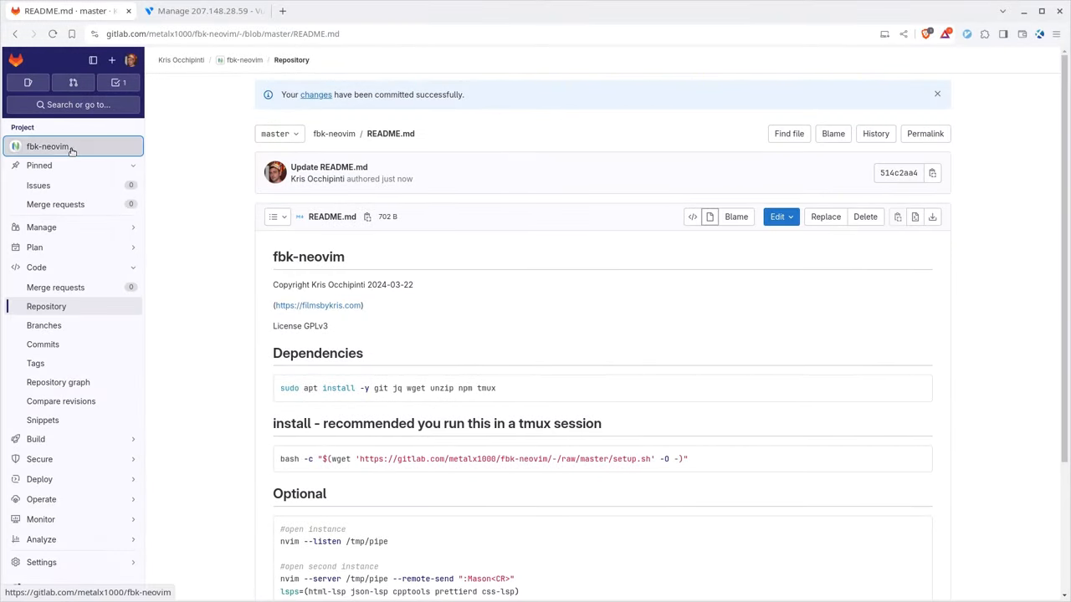
# Show the fbk-neovim project README and select the dependencies install command
pyautogui.click(47, 146)
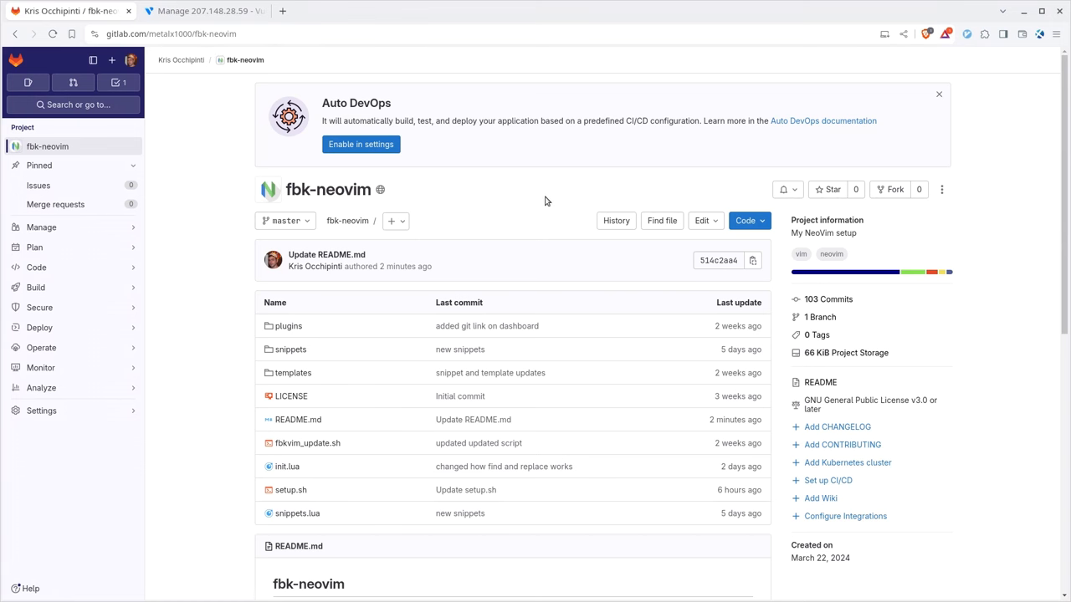
pyautogui.moveTo(504, 465)
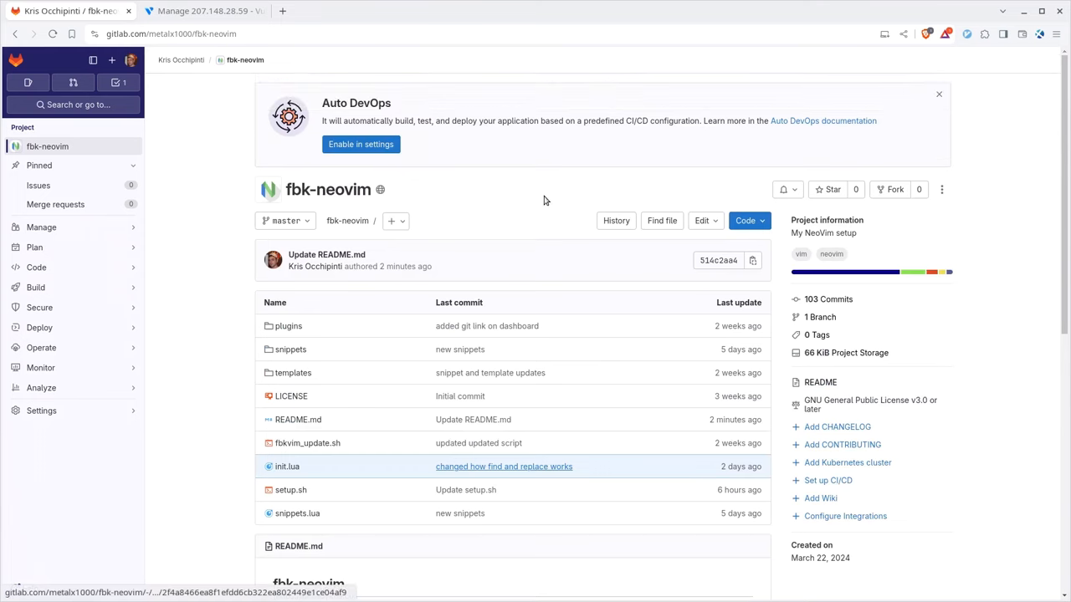
pyautogui.scroll(-3)
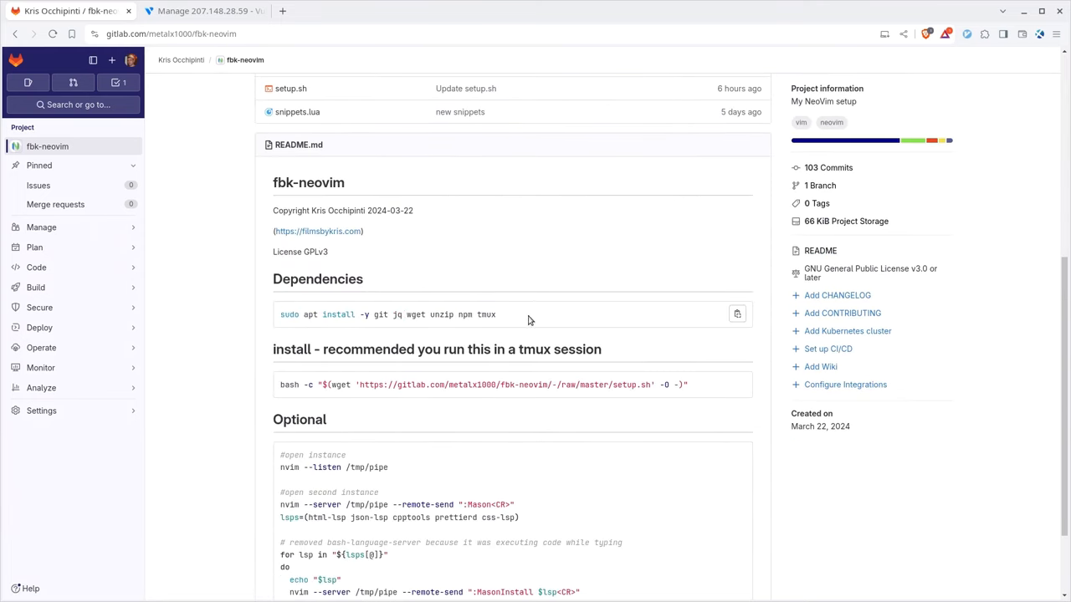
pyautogui.tripleClick(483, 384)
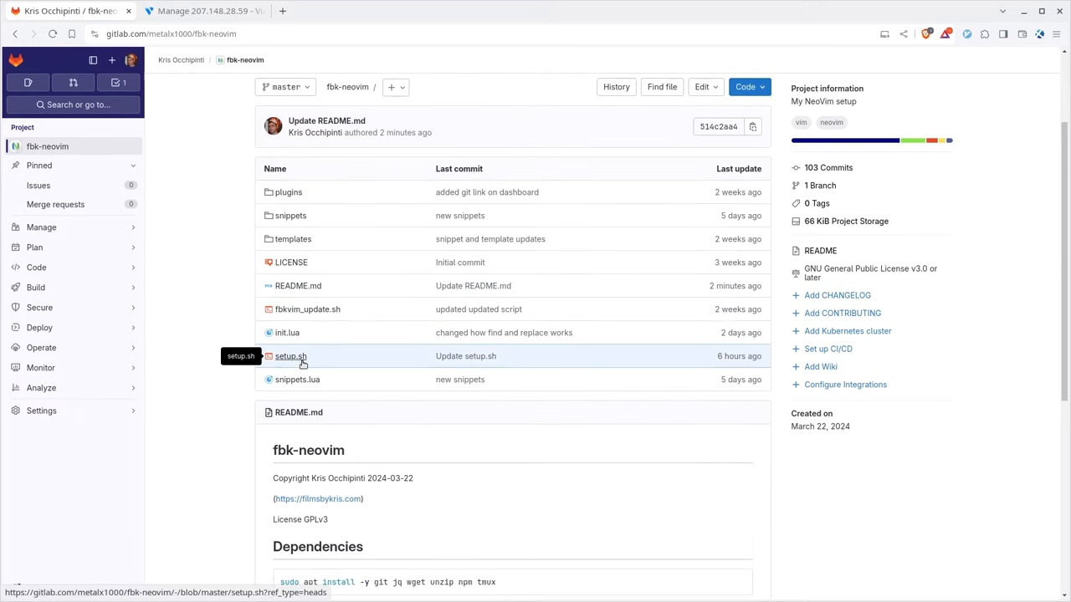
# Select the recommended bash -c wget setup.sh install command in the README
pyautogui.scroll(-3)
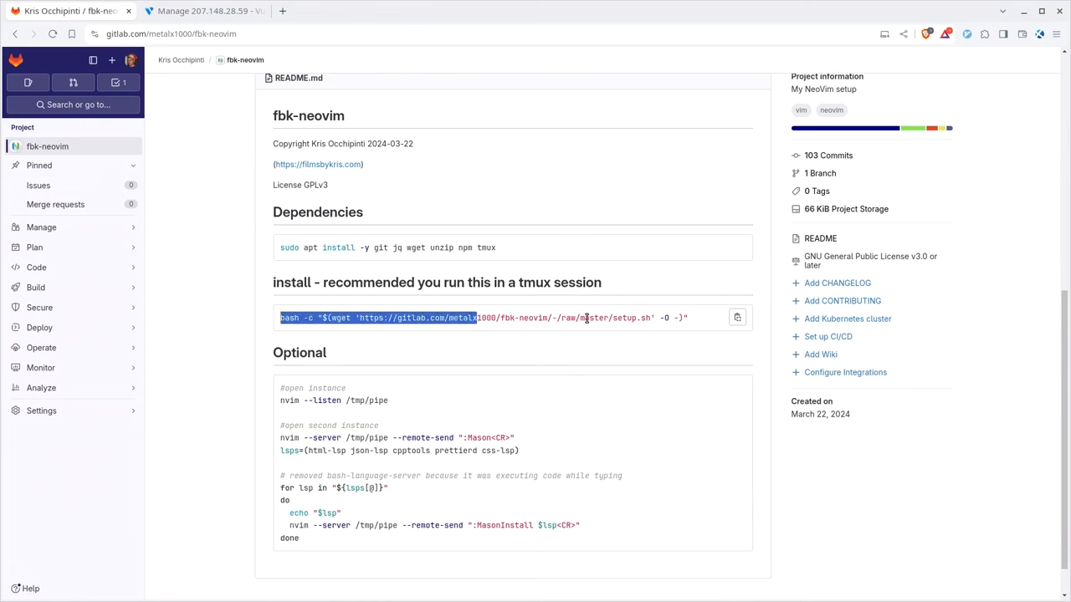
pyautogui.moveTo(585, 318); pyautogui.dragTo(689, 318)
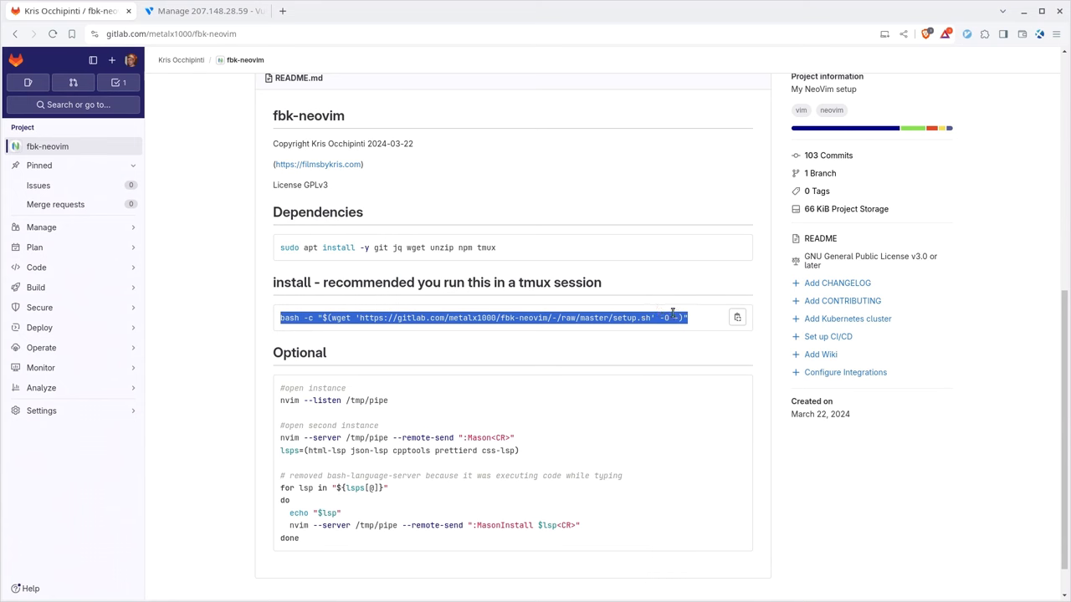
pyautogui.moveTo(492, 336)
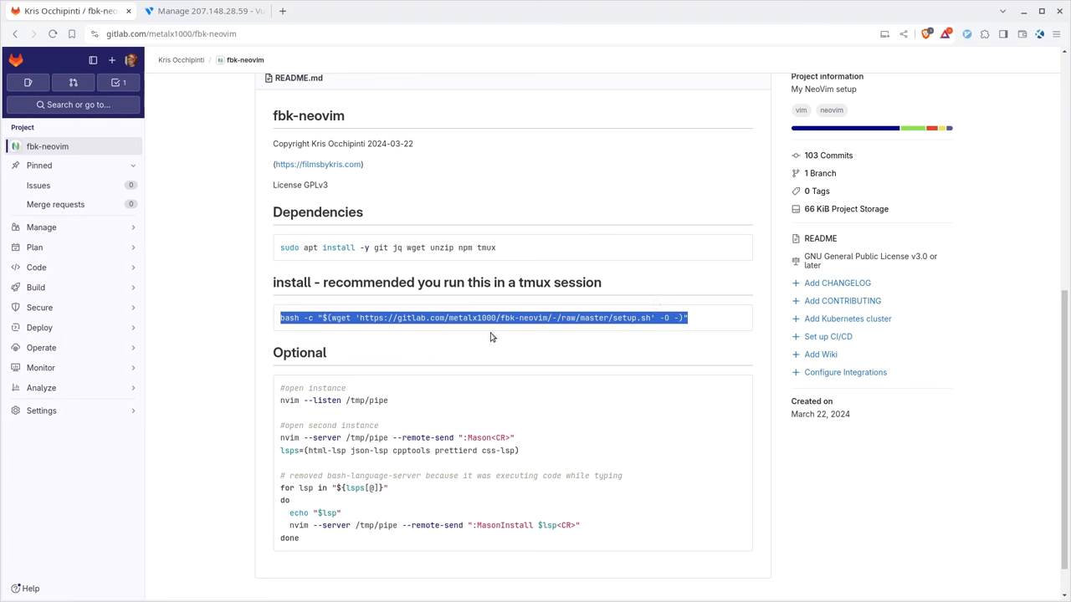
pyautogui.moveTo(395, 248)
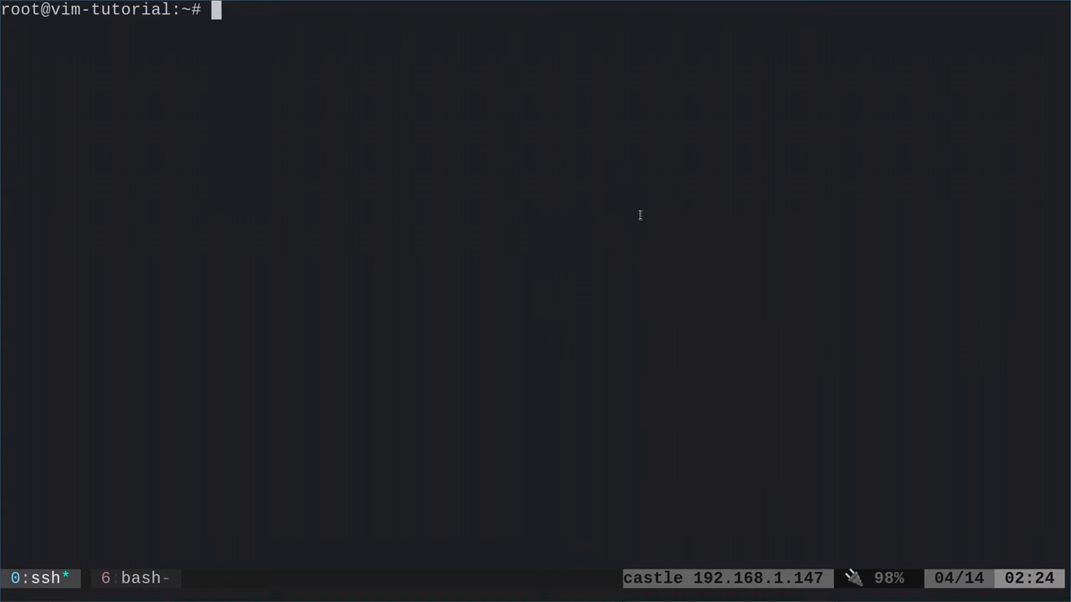
# Refresh the VM's package lists and confirm sudo apt upgrade with Y
pyautogui.write('sudo')
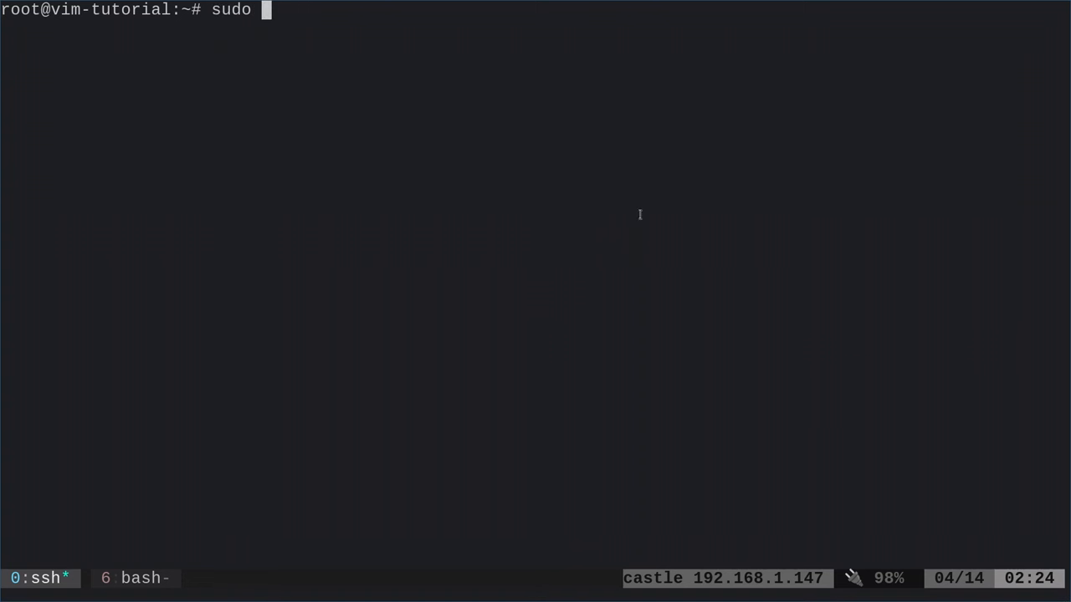
pyautogui.press('ctrl+u')
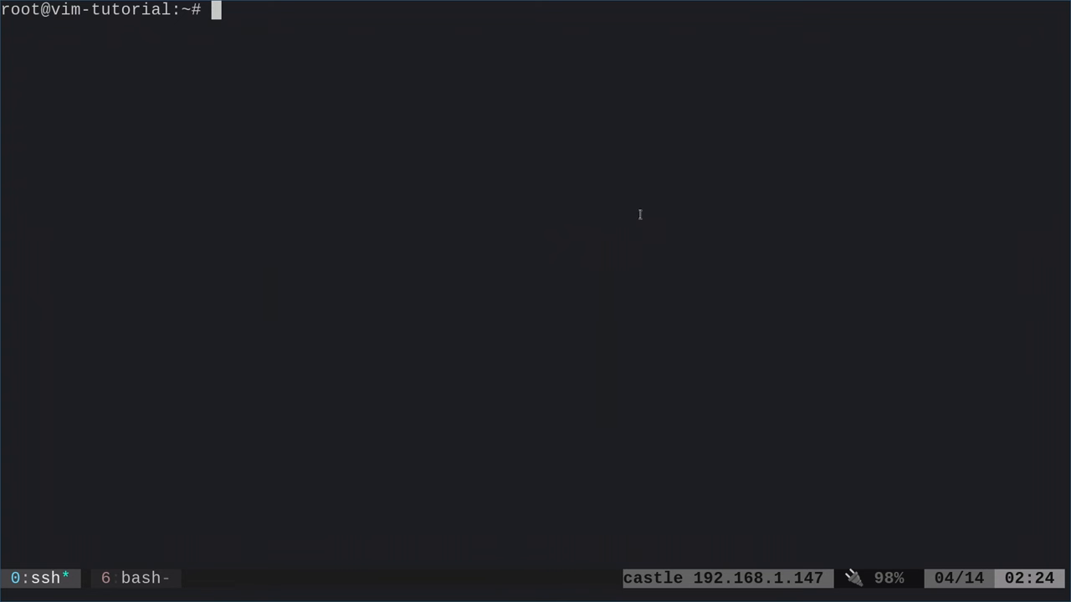
pyautogui.write('apt upg')
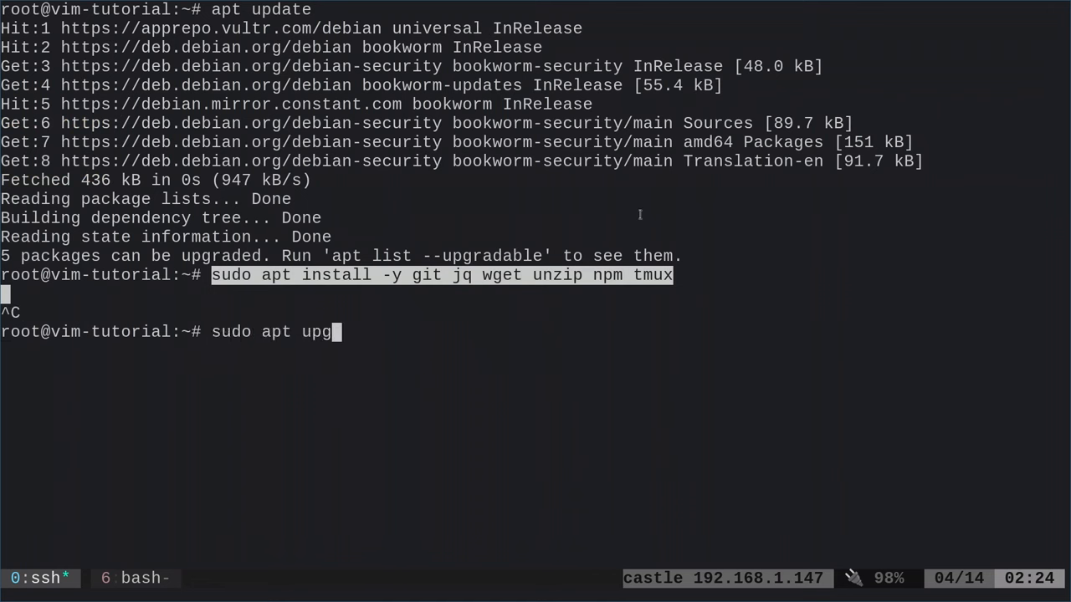
pyautogui.write('rade')
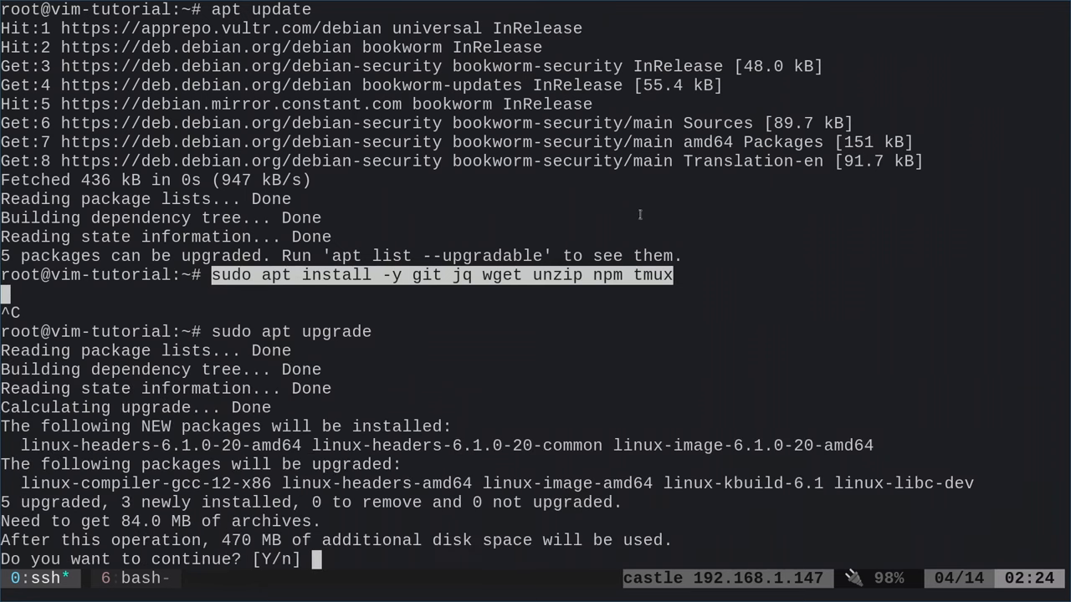
pyautogui.write('Y')
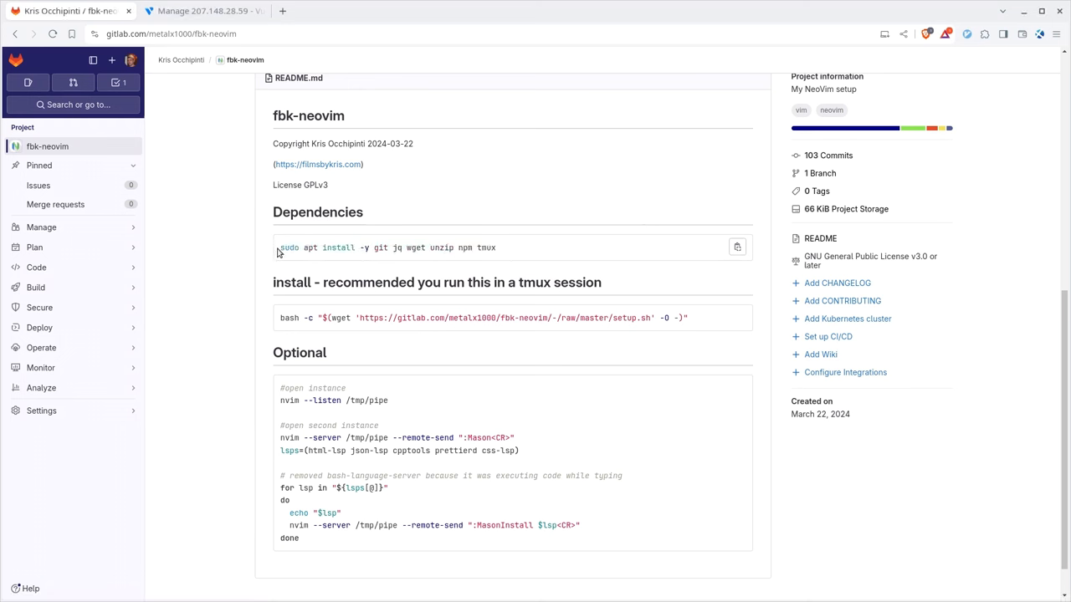
pyautogui.click(736, 248)
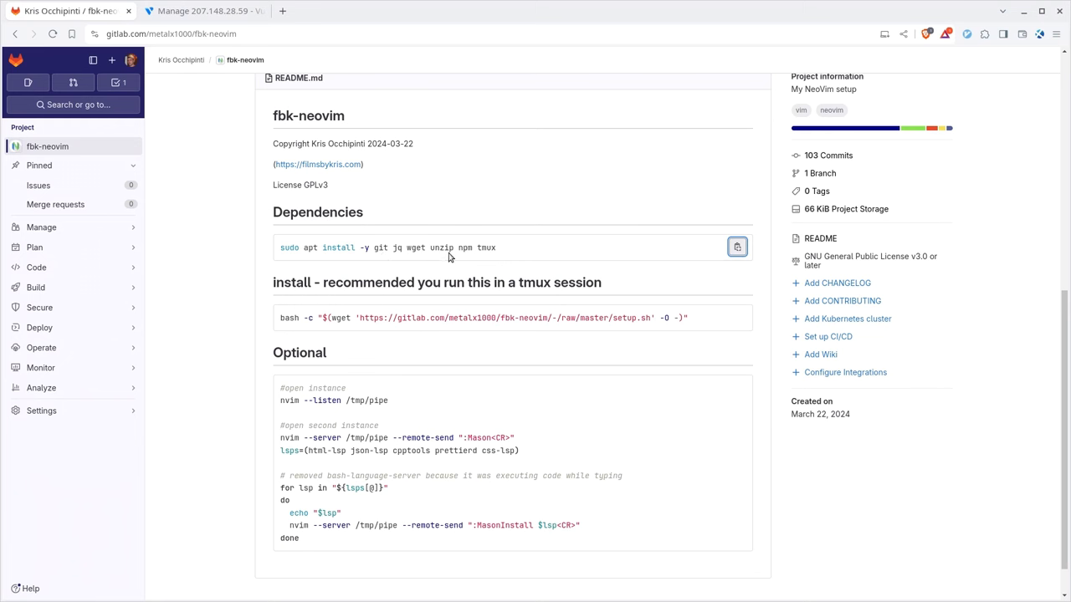
pyautogui.moveTo(489, 258)
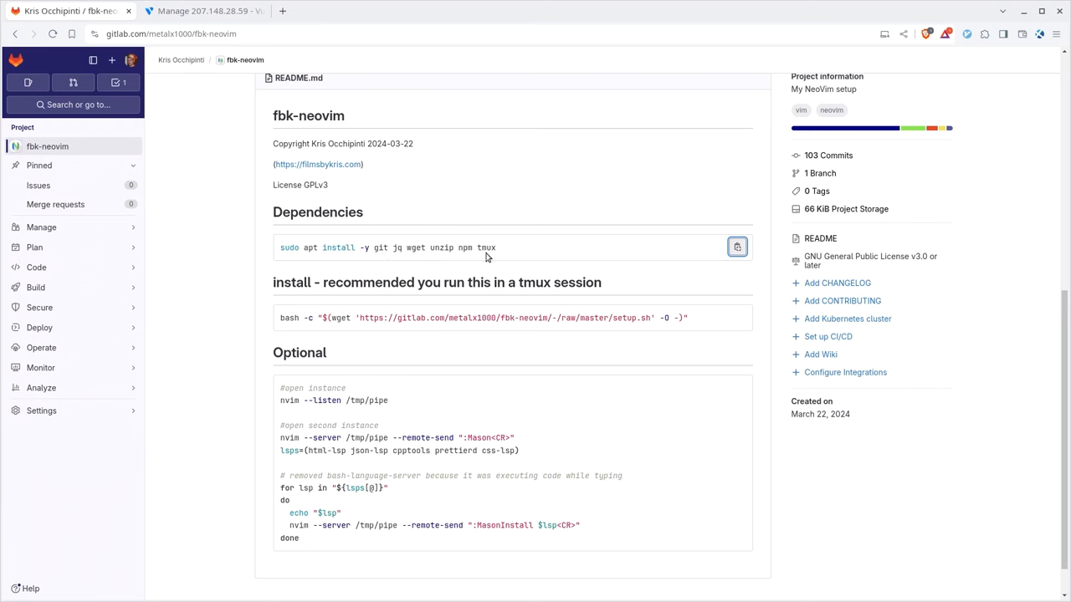
pyautogui.moveTo(498, 258)
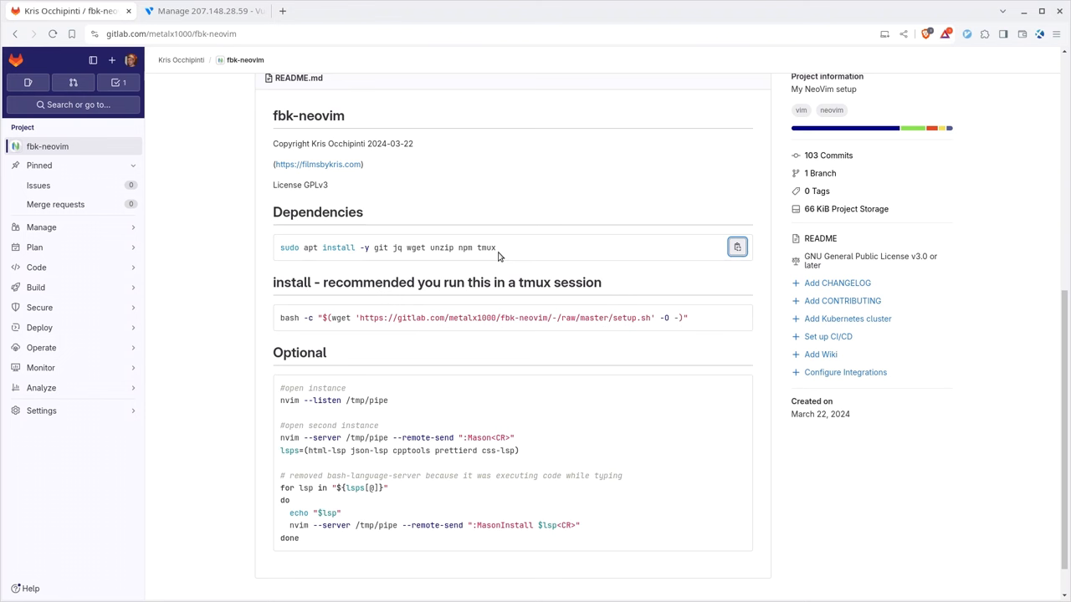
pyautogui.moveTo(525, 301)
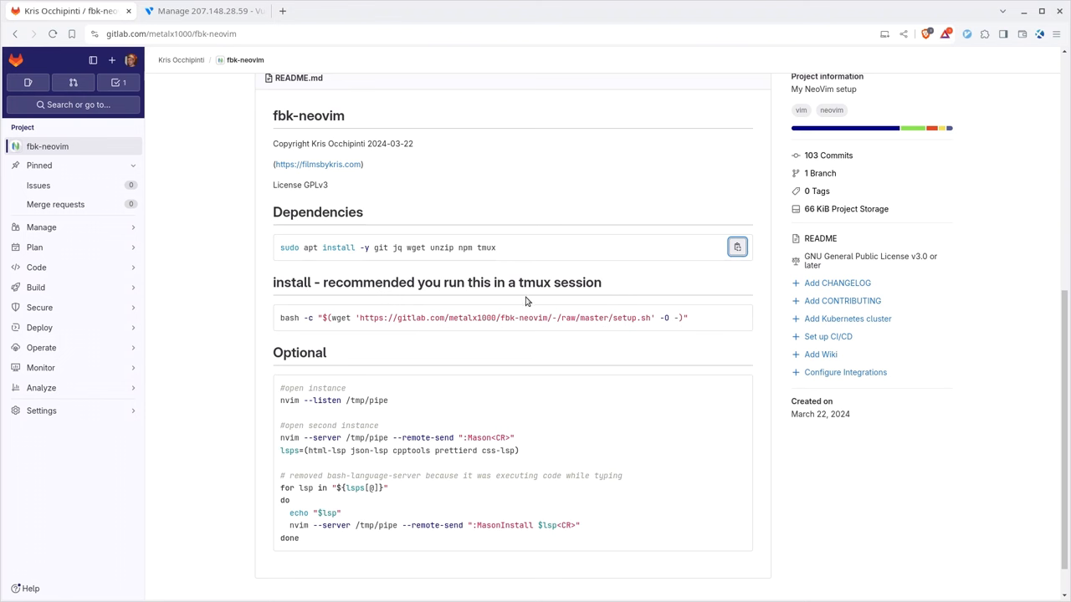
pyautogui.moveTo(706, 277)
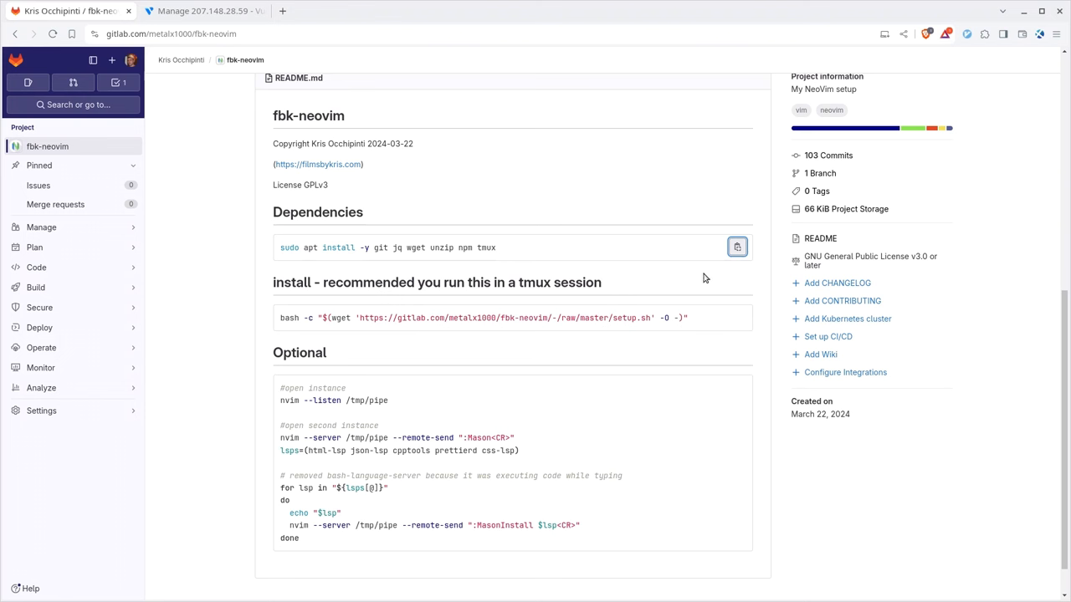
pyautogui.moveTo(461, 323)
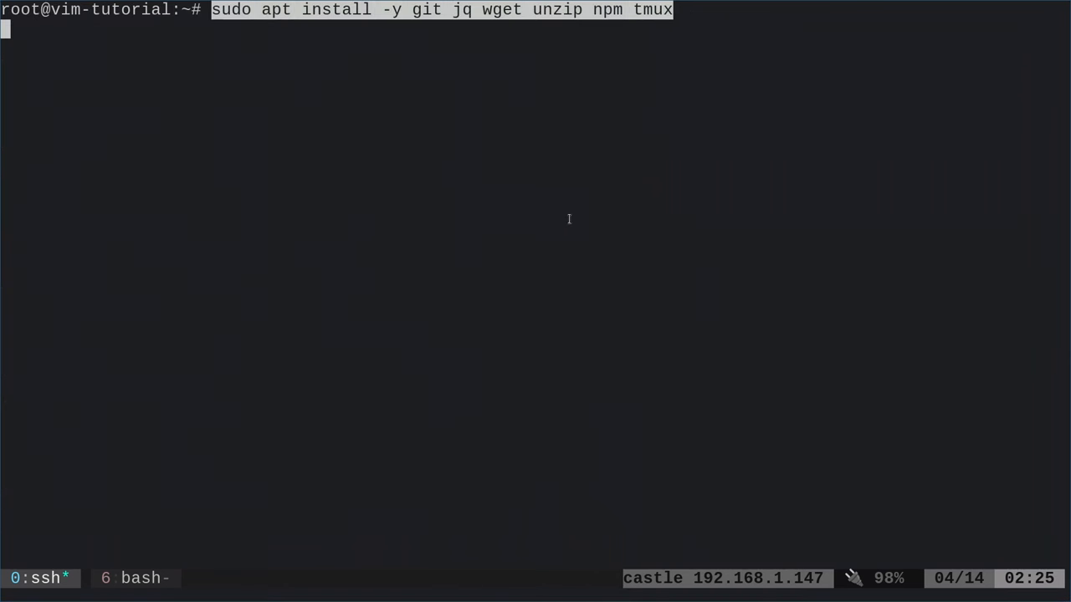
# Run sudo apt install -y git jq wget unzip npm tmux on the VM
pyautogui.press('Return')
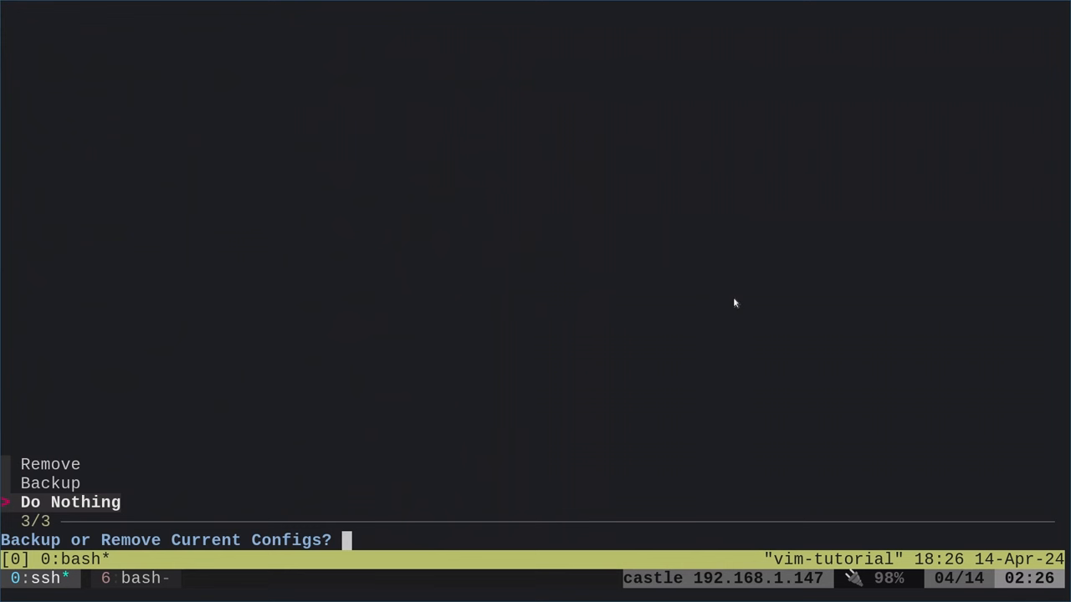
# Answer the Backup or Remove Current Configs prompt so lazy.nvim installs the plugins
pyautogui.press('Up')
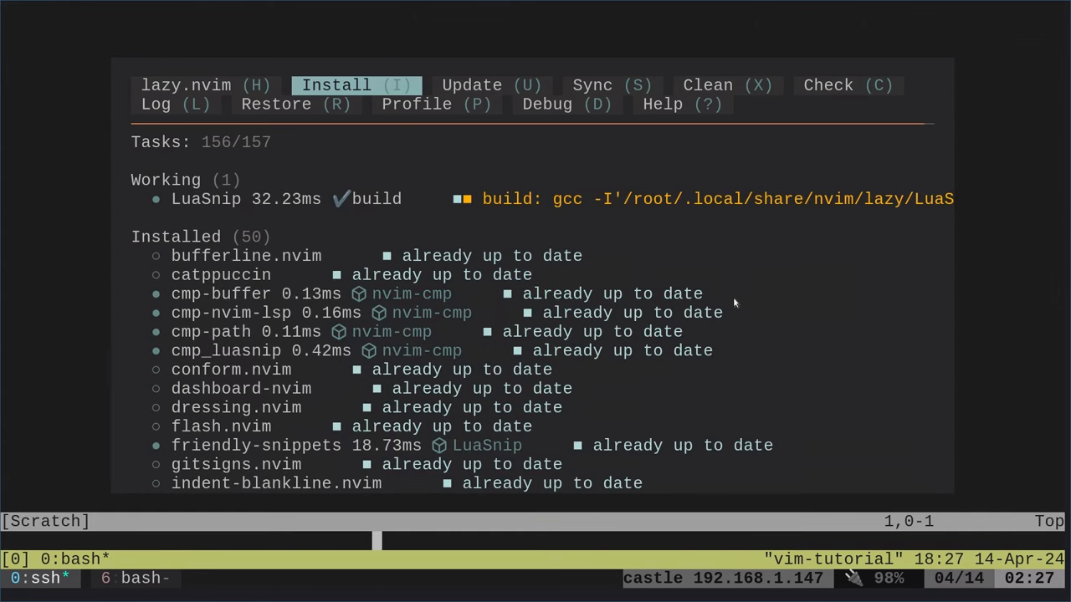
pyautogui.moveTo(107, 196)
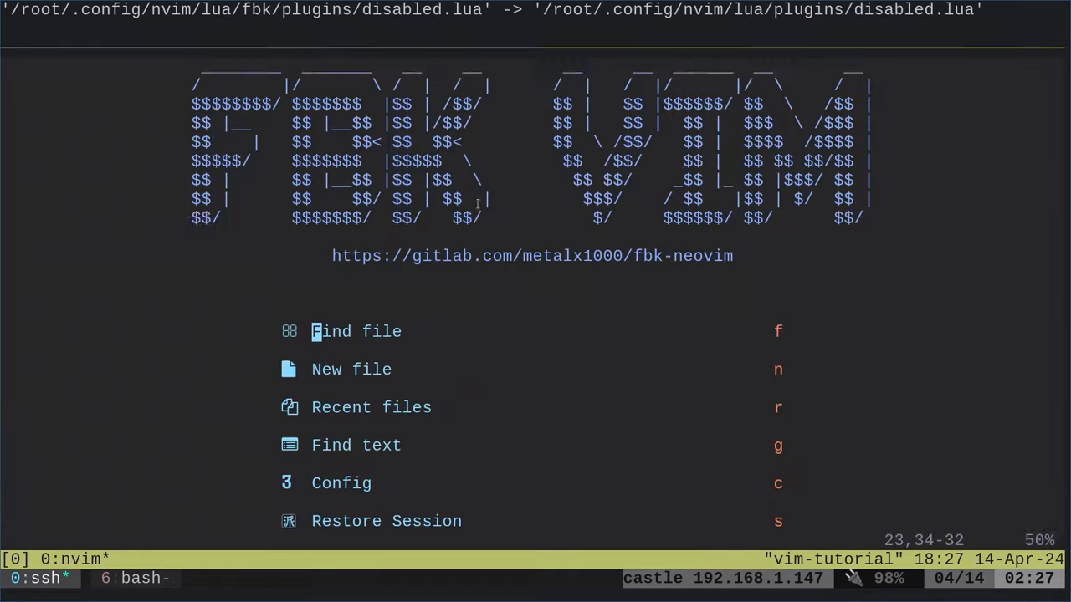
pyautogui.write('Mason')
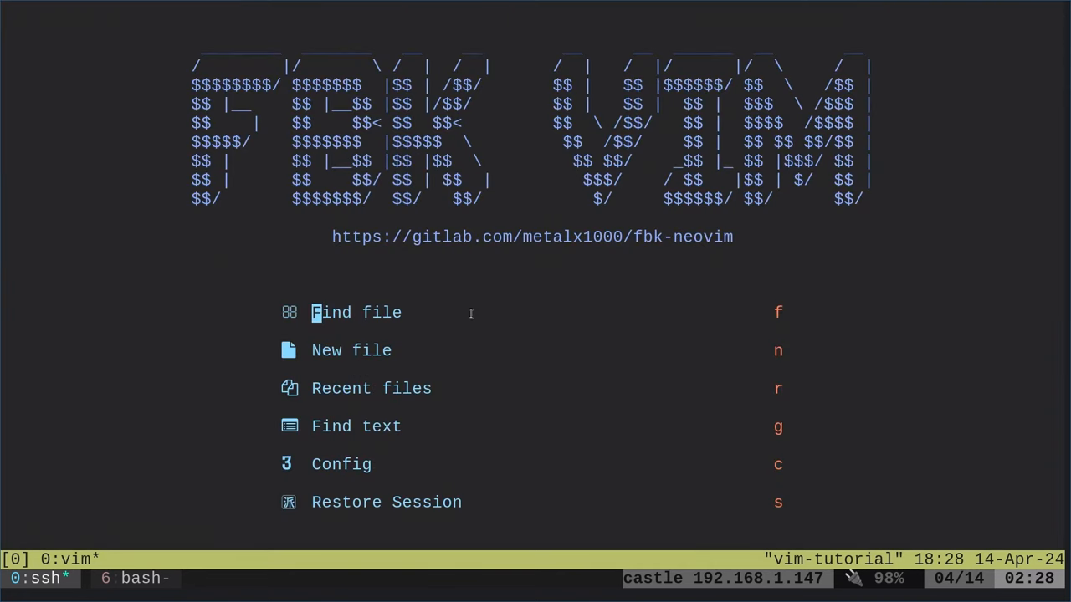
pyautogui.moveTo(558, 237)
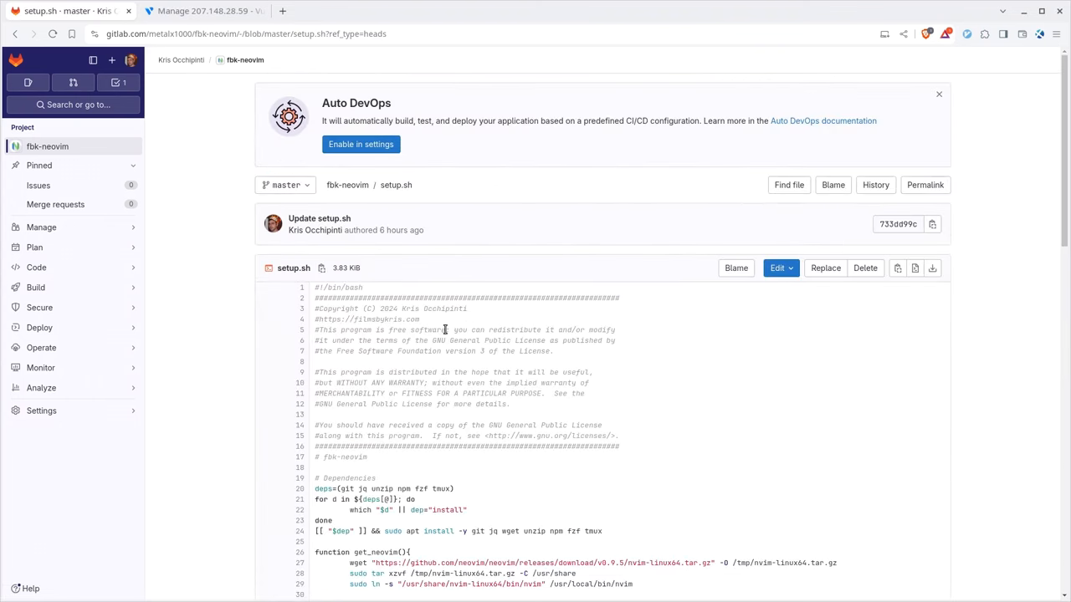
pyautogui.scroll(-3)
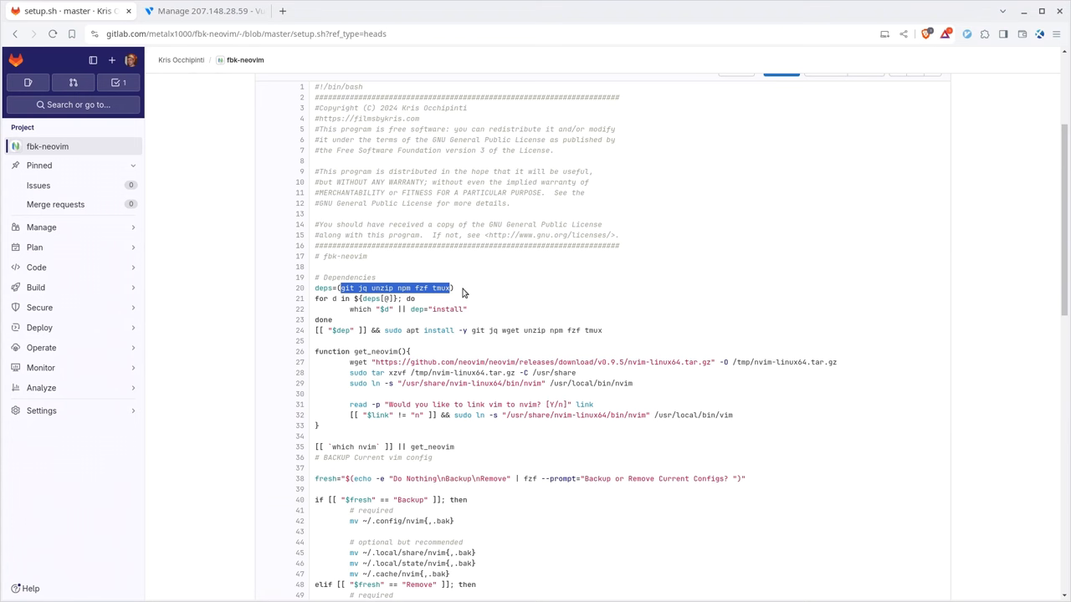
pyautogui.moveTo(505, 335)
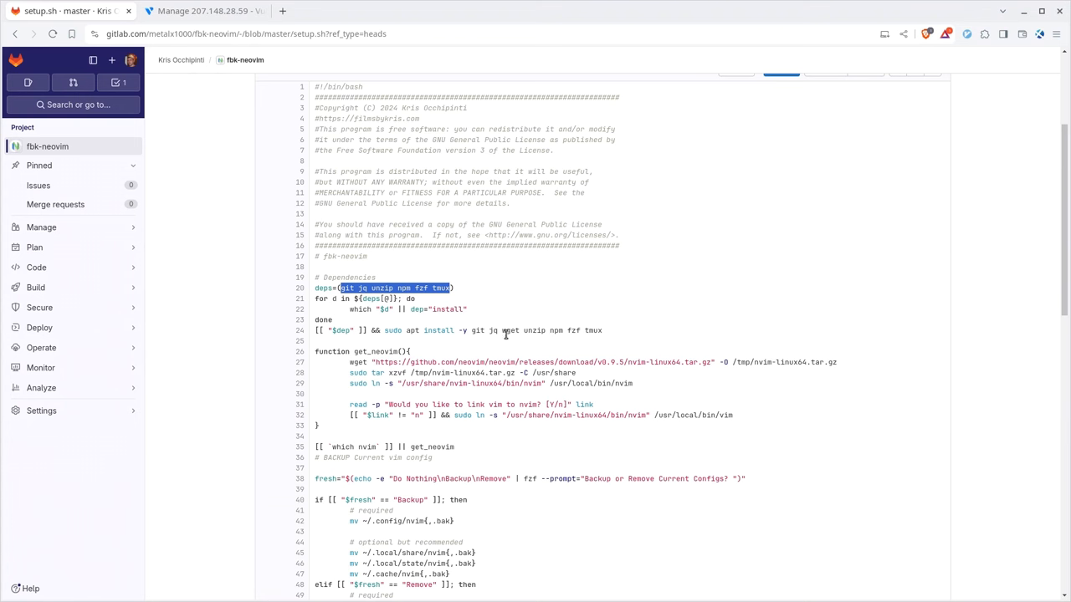
pyautogui.moveTo(572, 331)
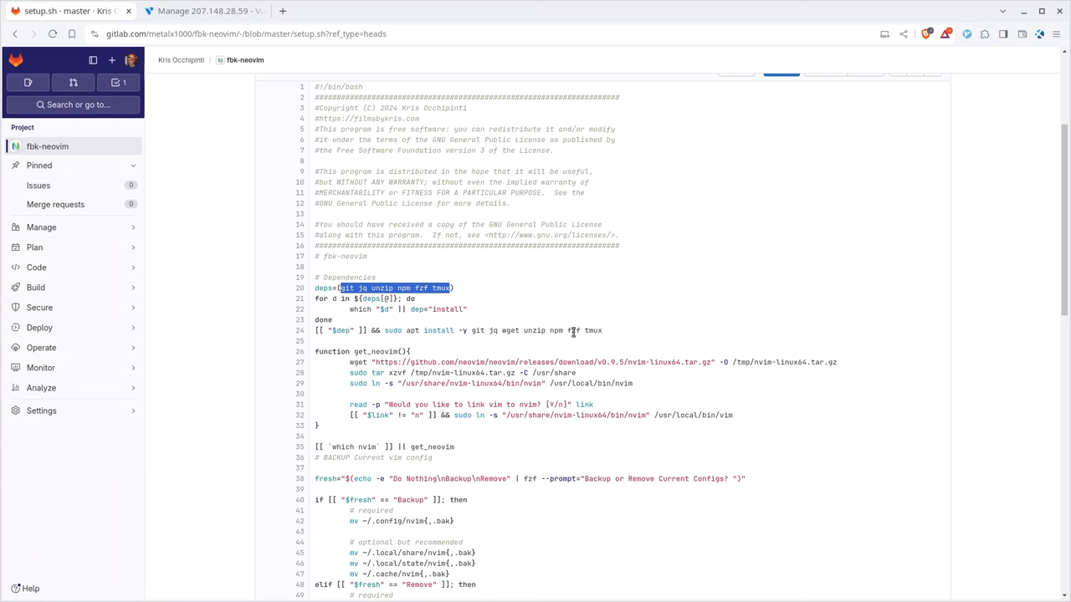
pyautogui.doubleClick(593, 329)
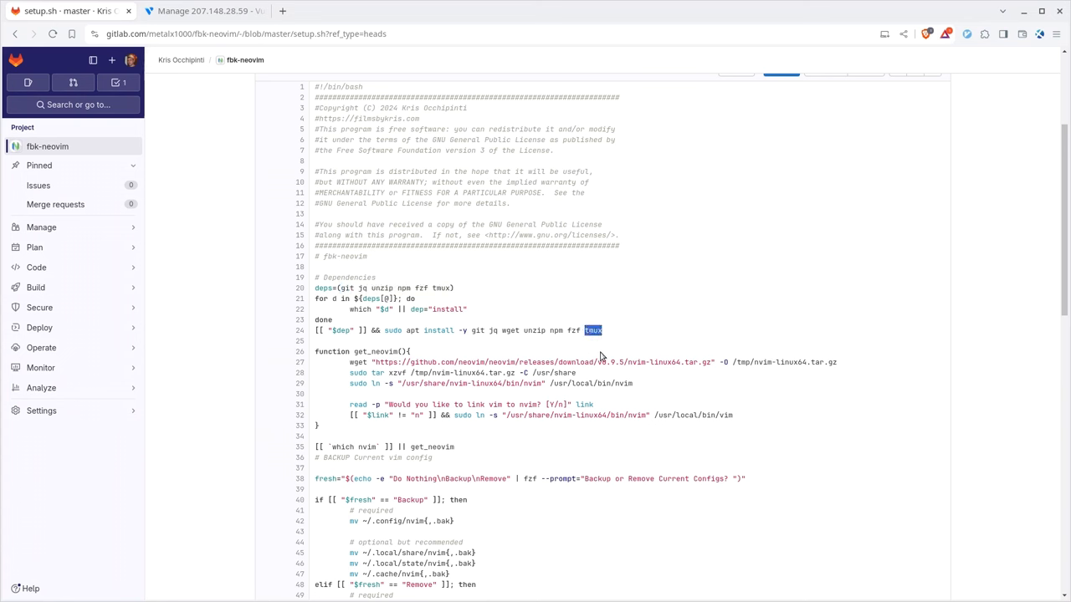
pyautogui.moveTo(539, 329)
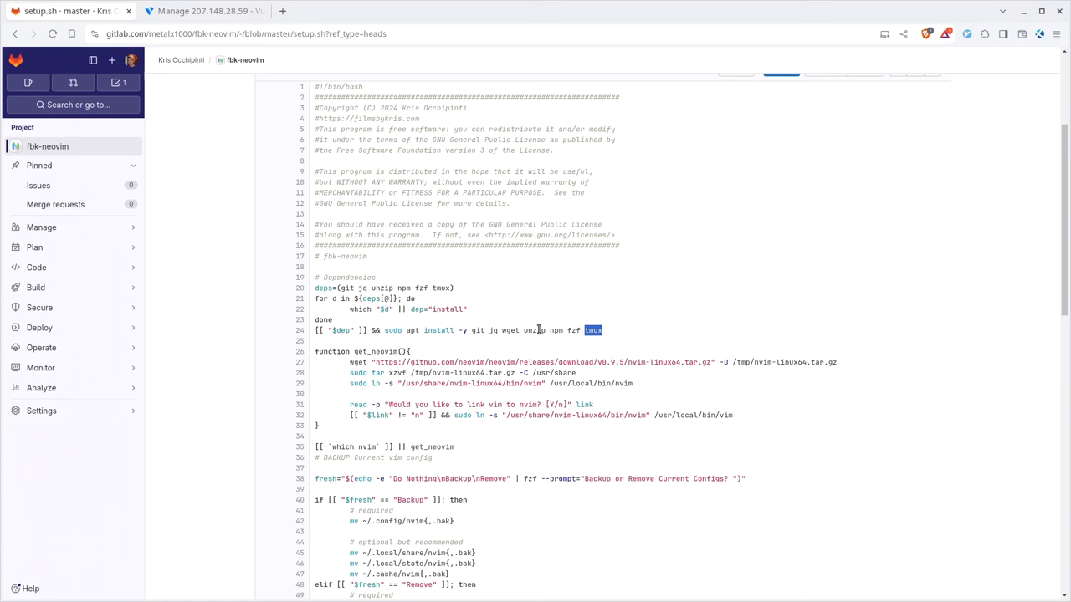
pyautogui.moveTo(422, 354)
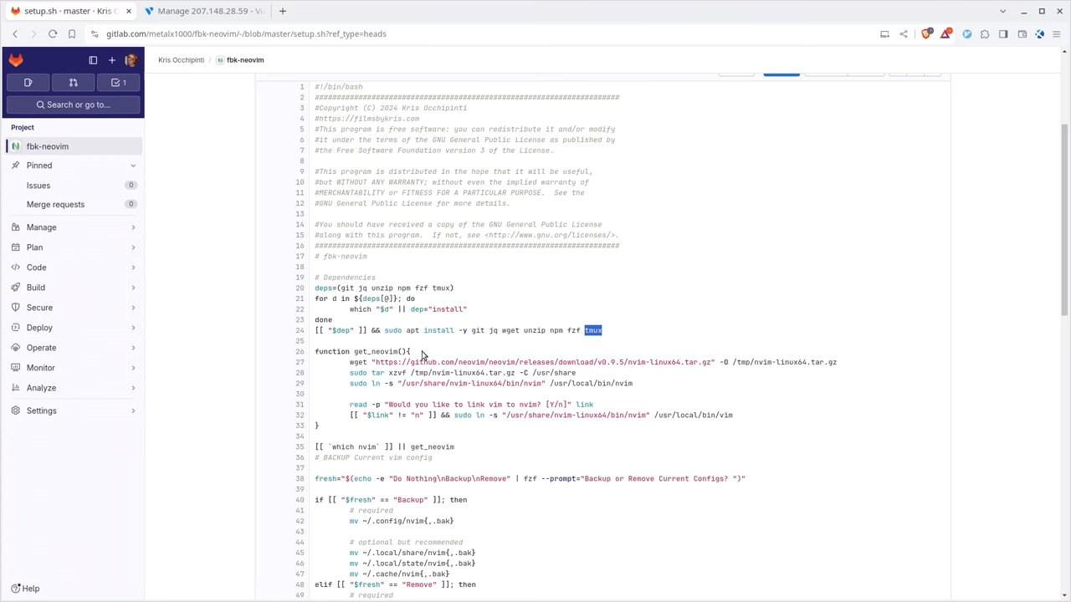
pyautogui.scroll(-3)
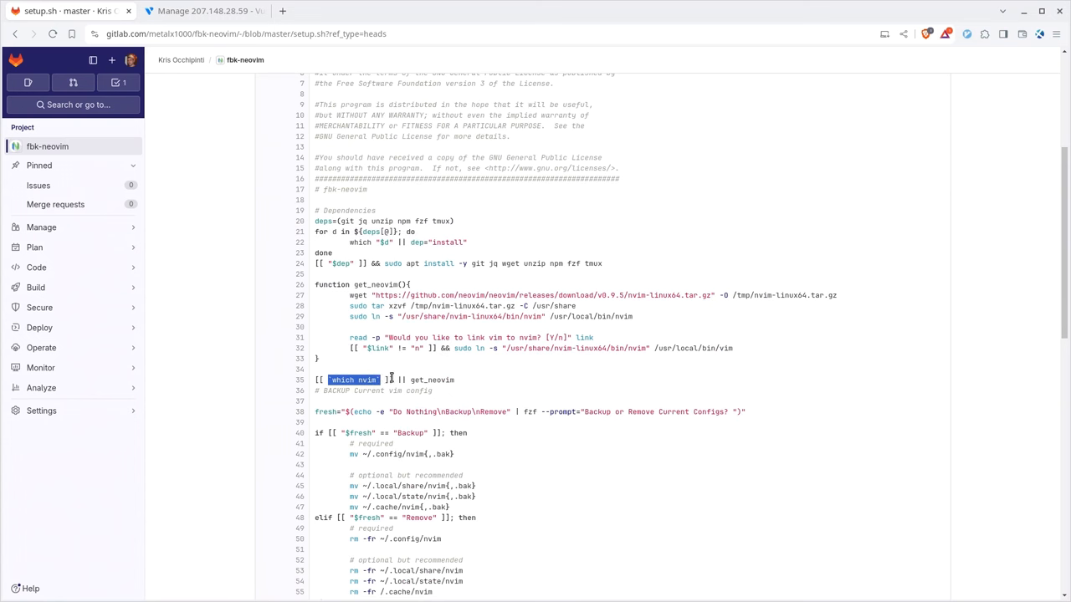
pyautogui.moveTo(426, 379)
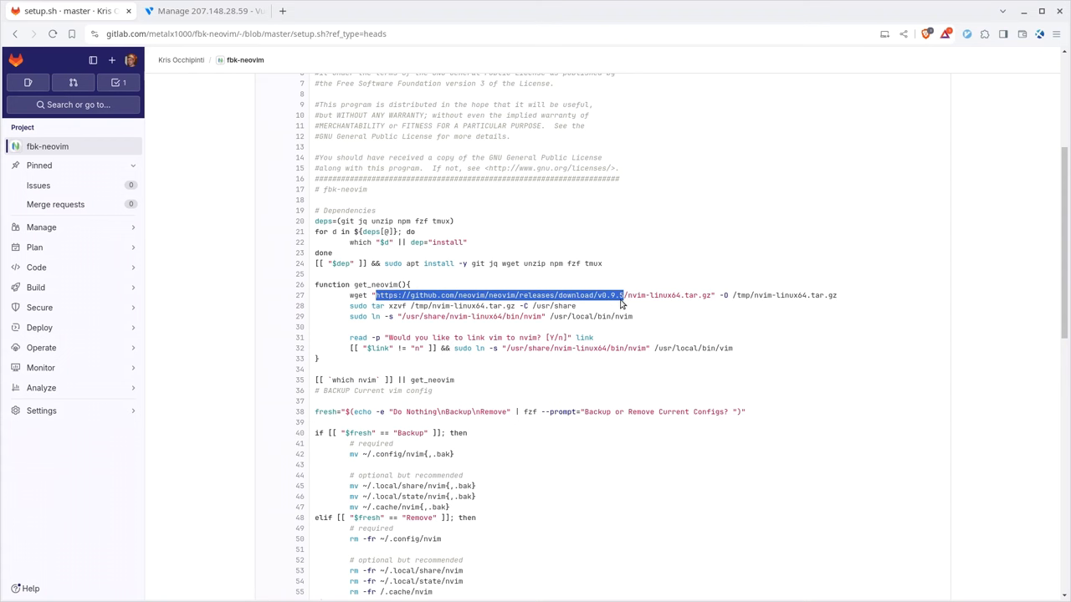
pyautogui.click(477, 294)
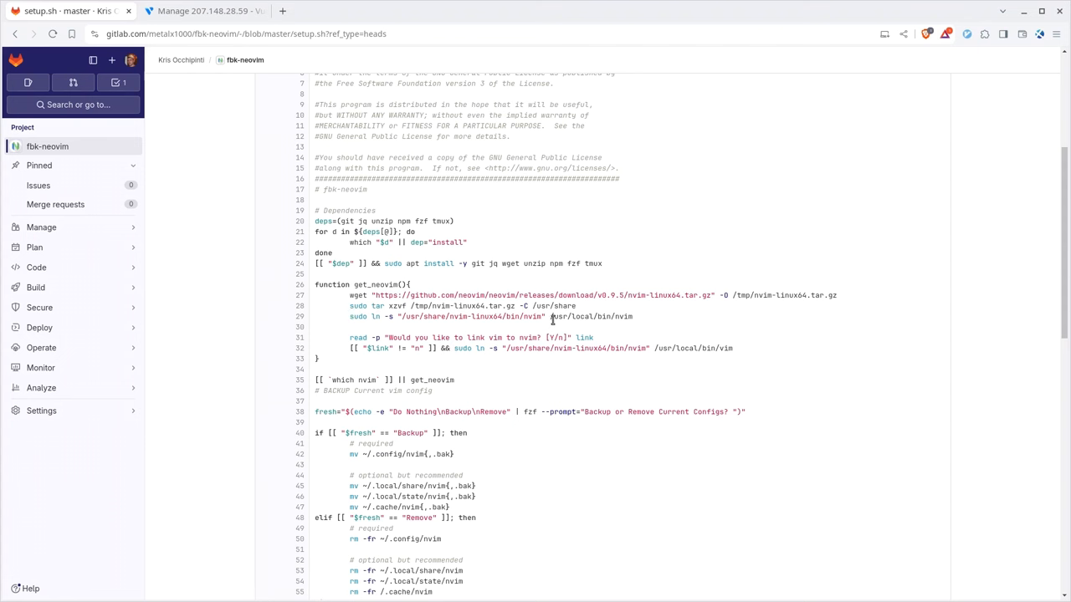
pyautogui.doubleClick(623, 316)
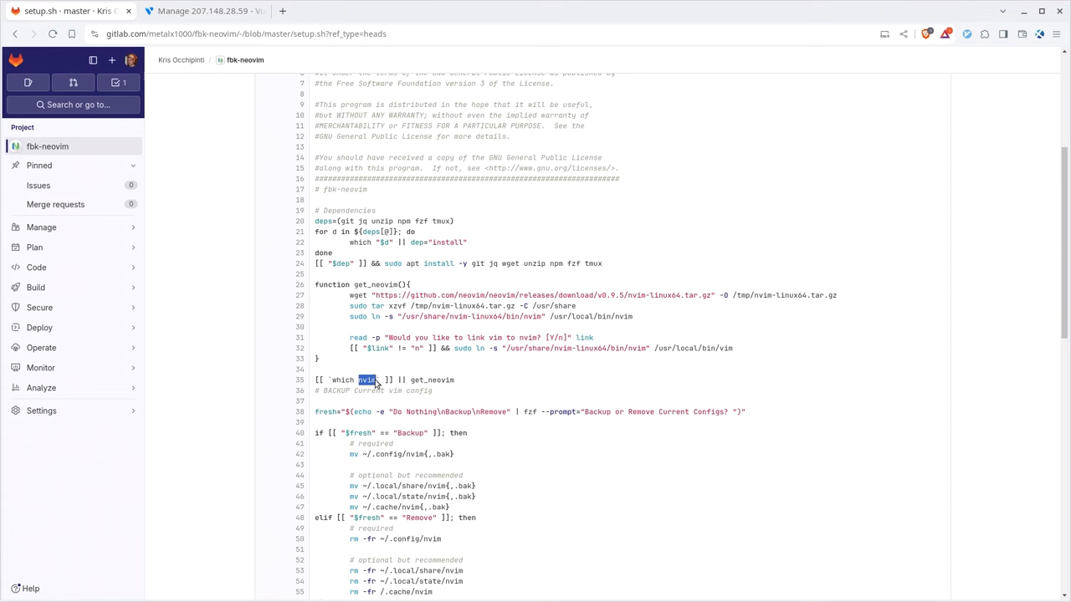
pyautogui.moveTo(382, 304); pyautogui.dragTo(632, 316)
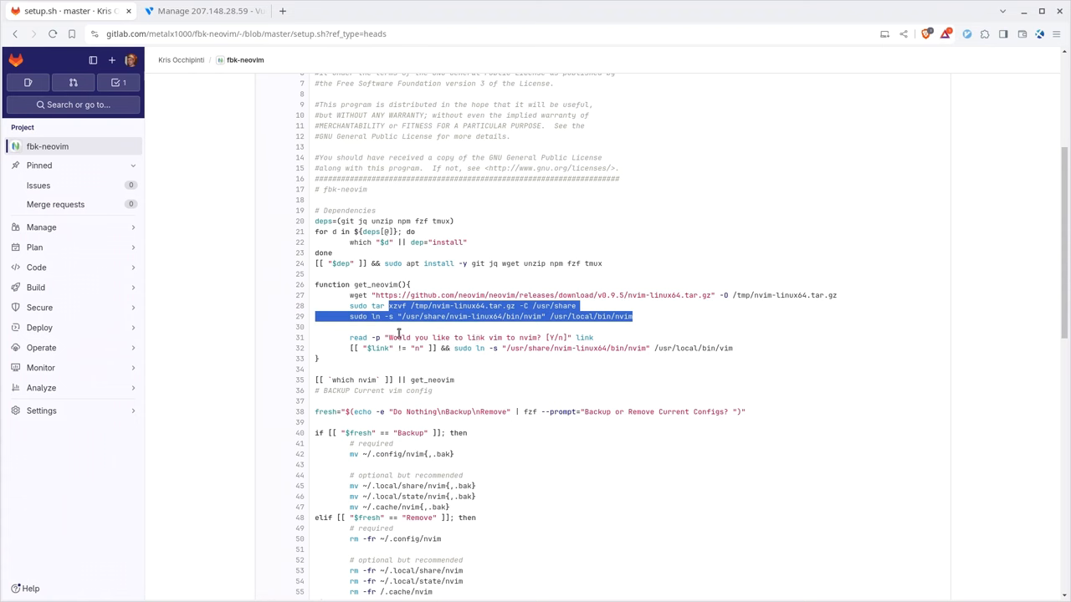
pyautogui.moveTo(399, 338)
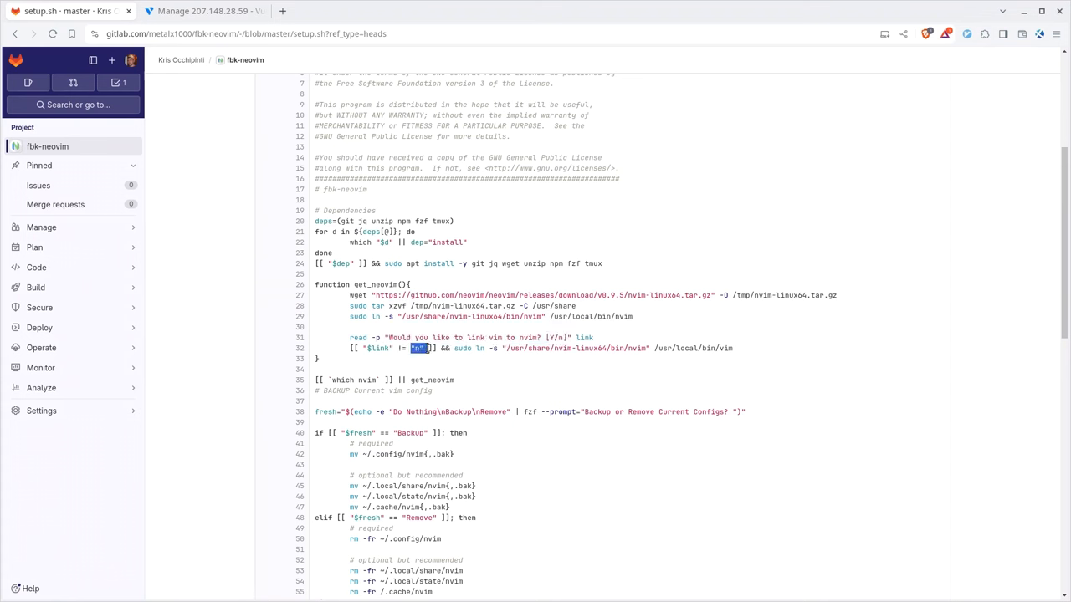
pyautogui.moveTo(502, 358)
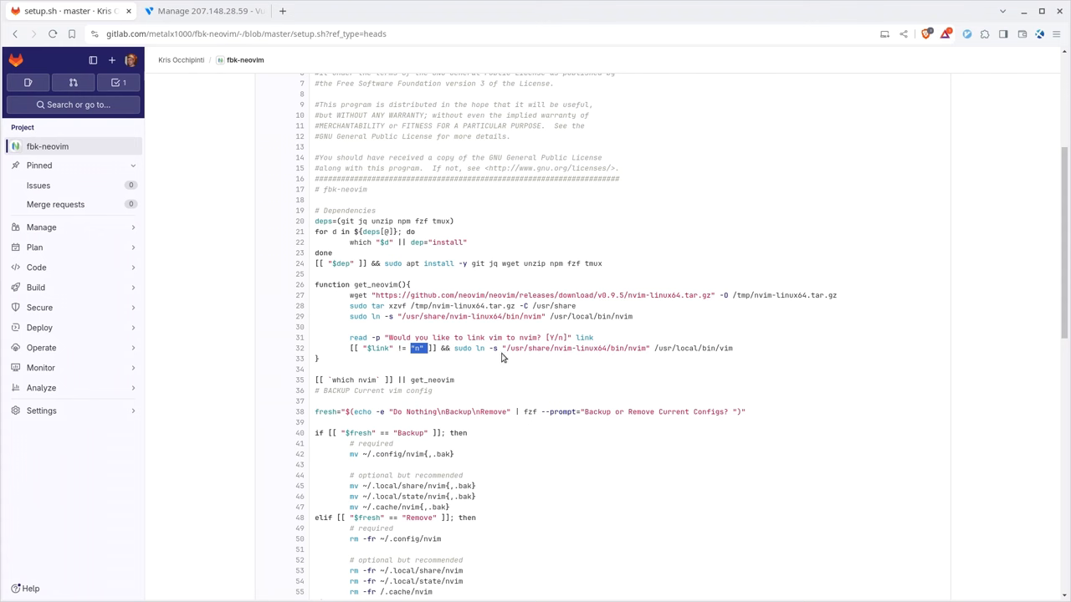
pyautogui.scroll(-3)
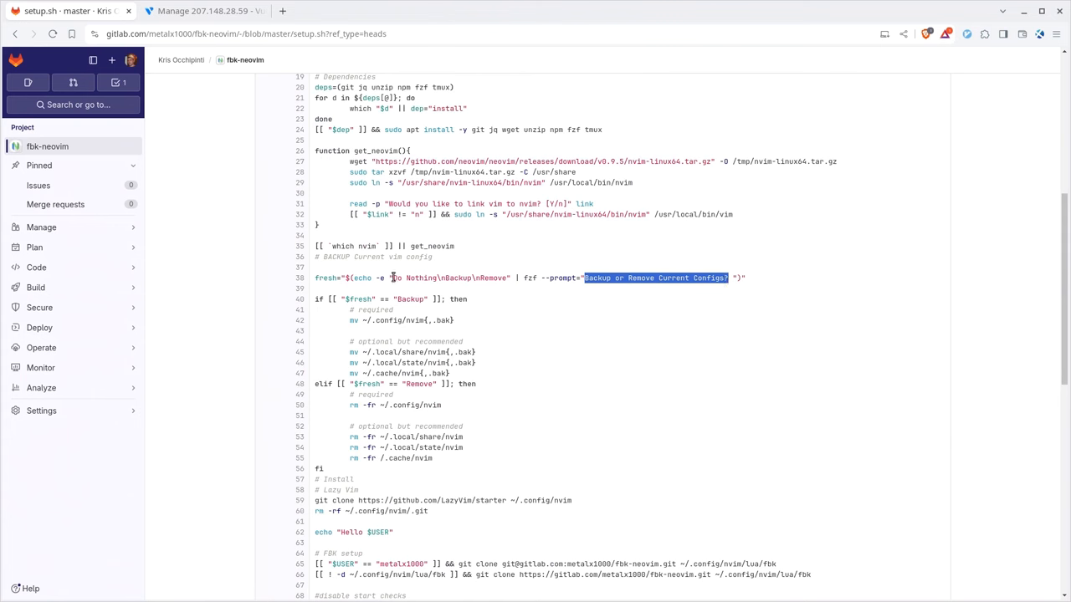
pyautogui.doubleClick(458, 277)
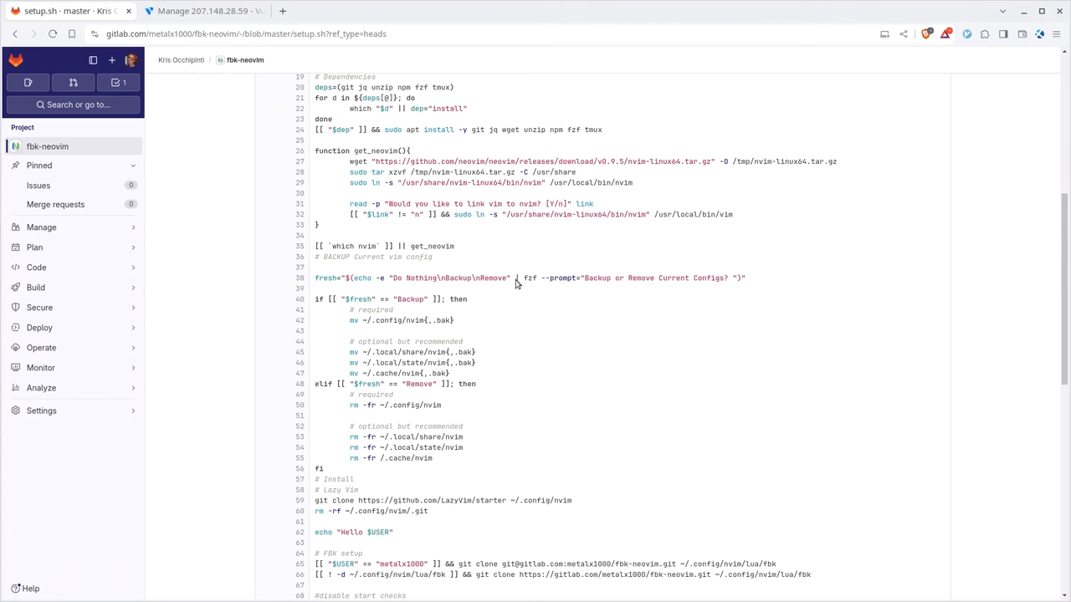
pyautogui.scroll(-3)
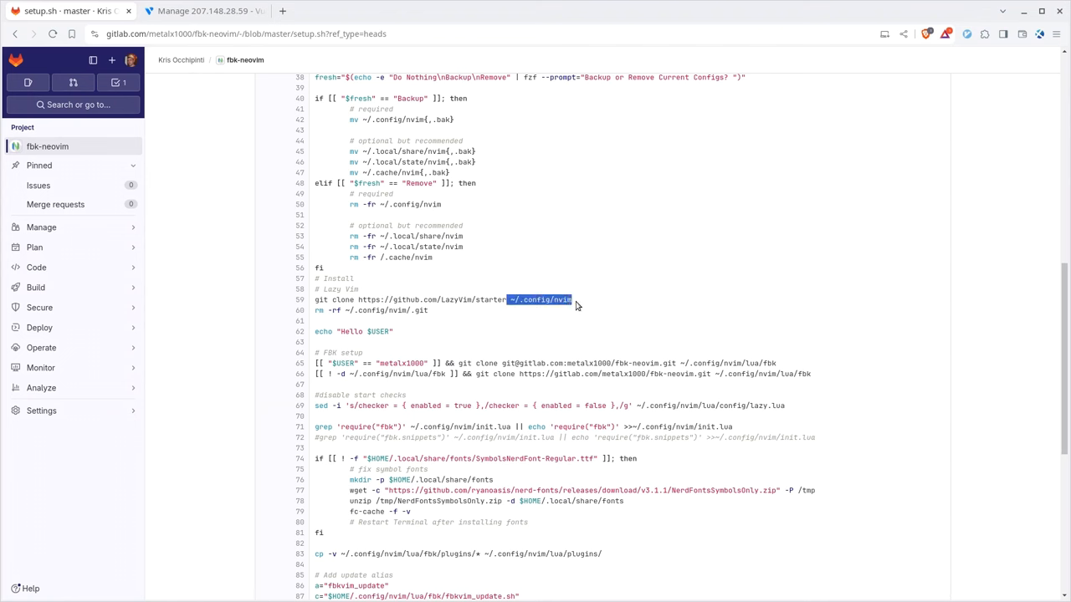
pyautogui.moveTo(411, 311)
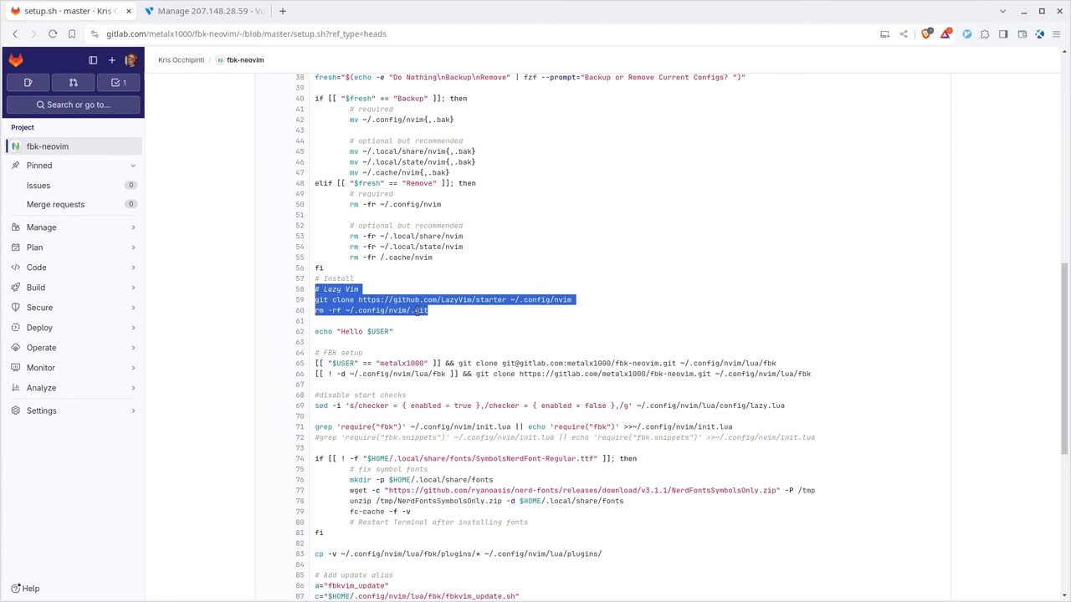
pyautogui.click(409, 331)
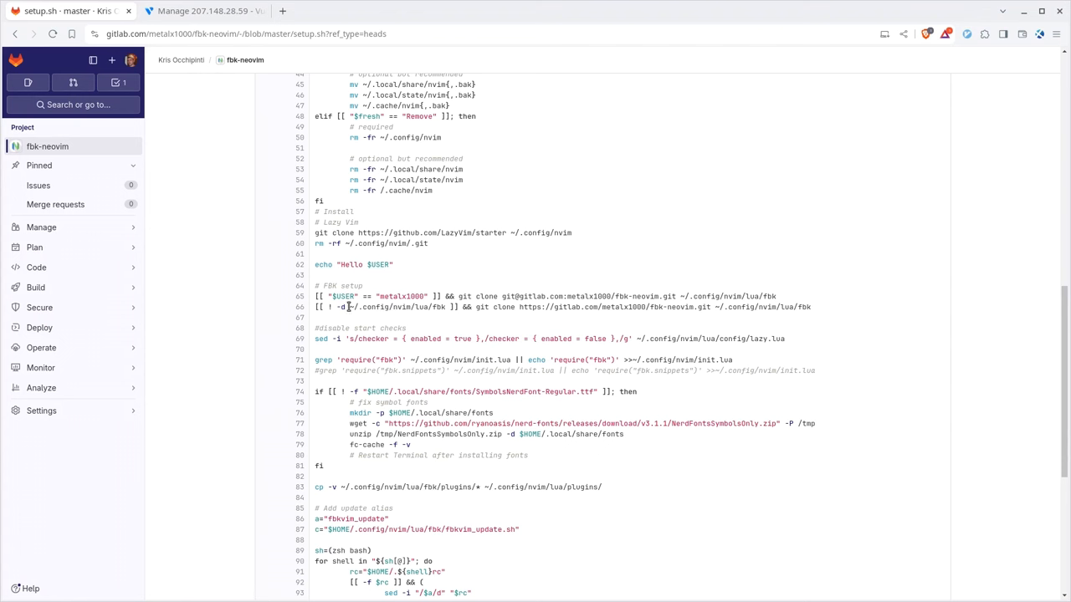
pyautogui.doubleClick(400, 308)
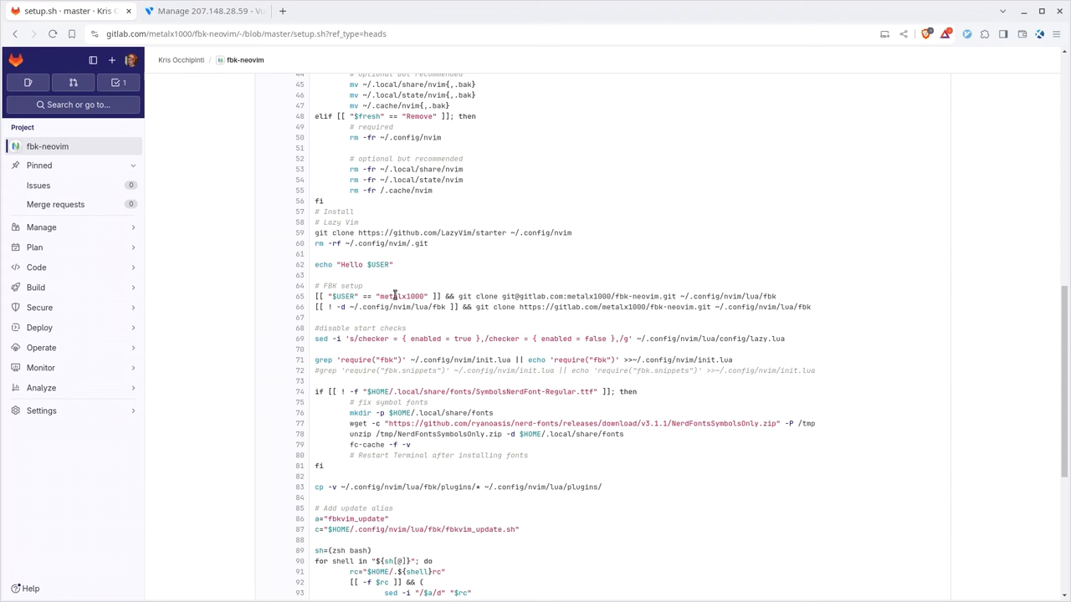
pyautogui.doubleClick(401, 296)
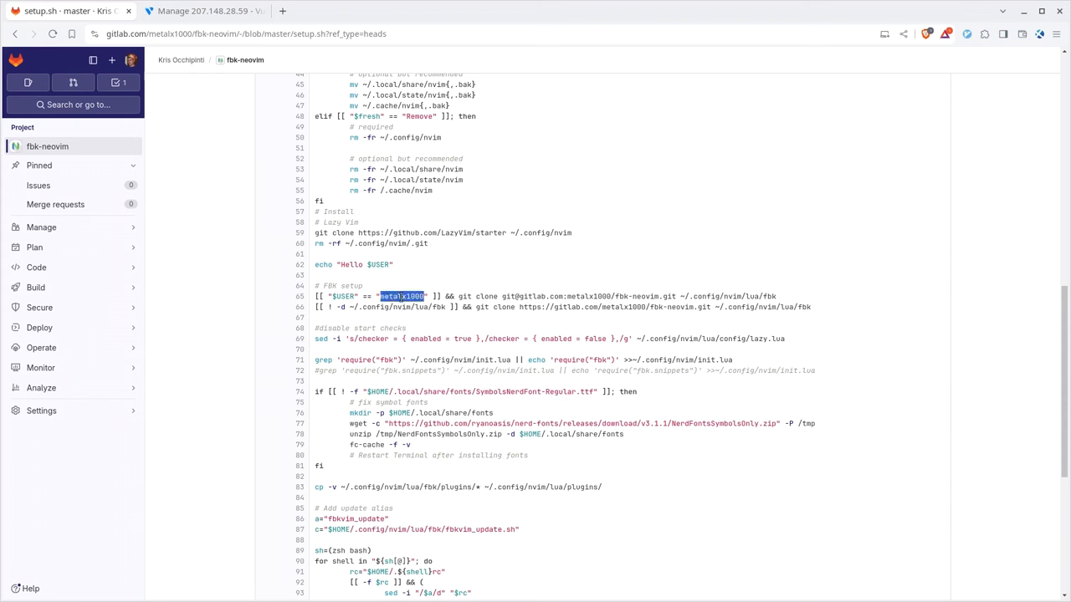
pyautogui.doubleClick(532, 307)
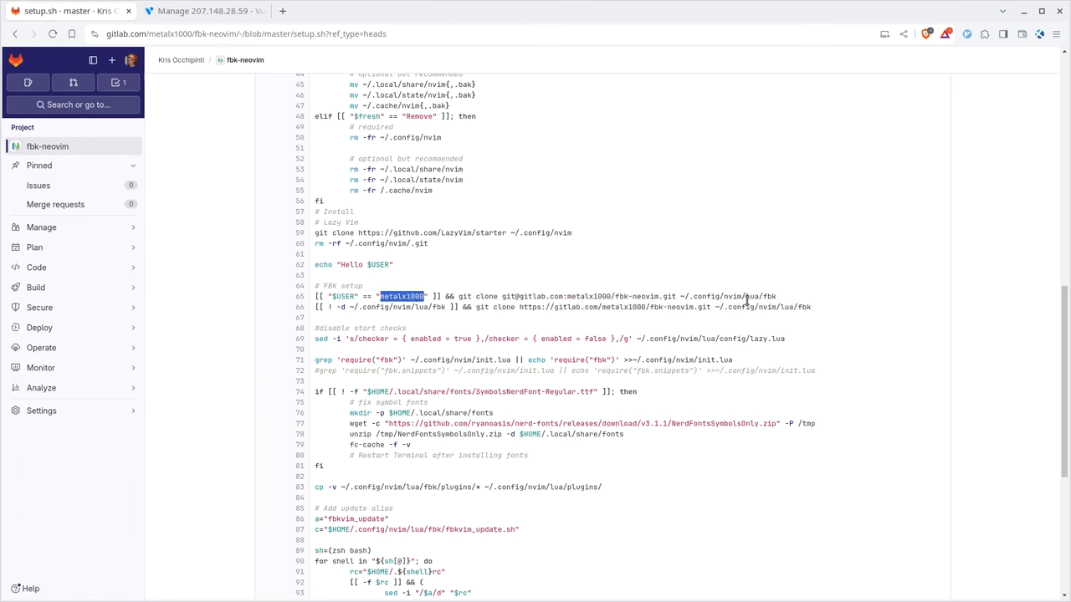
pyautogui.scroll(-3)
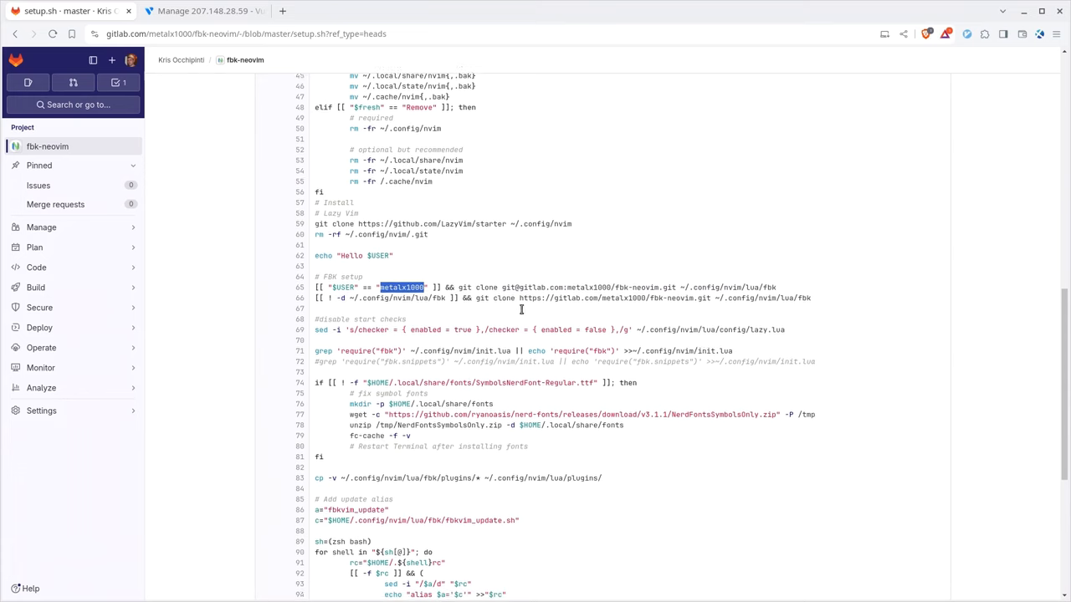
pyautogui.scroll(-3)
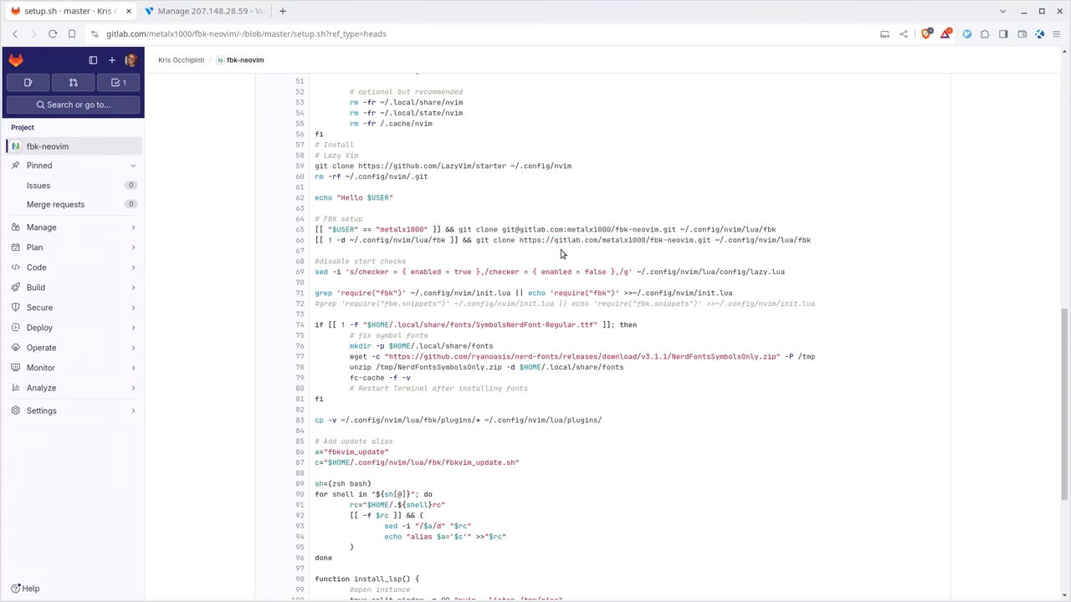
pyautogui.moveTo(358, 272)
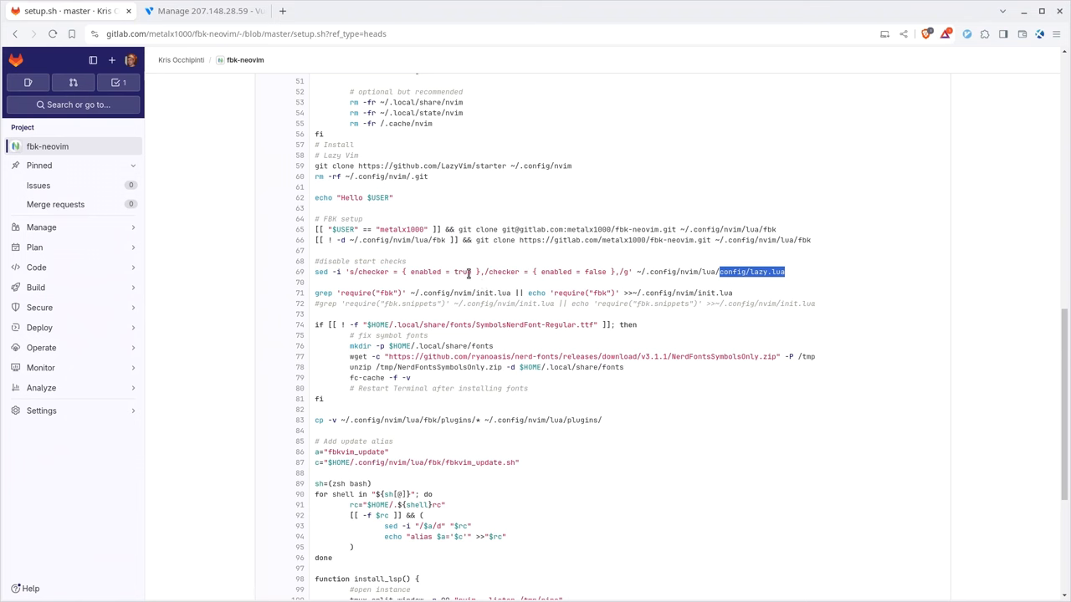
pyautogui.moveTo(458, 288)
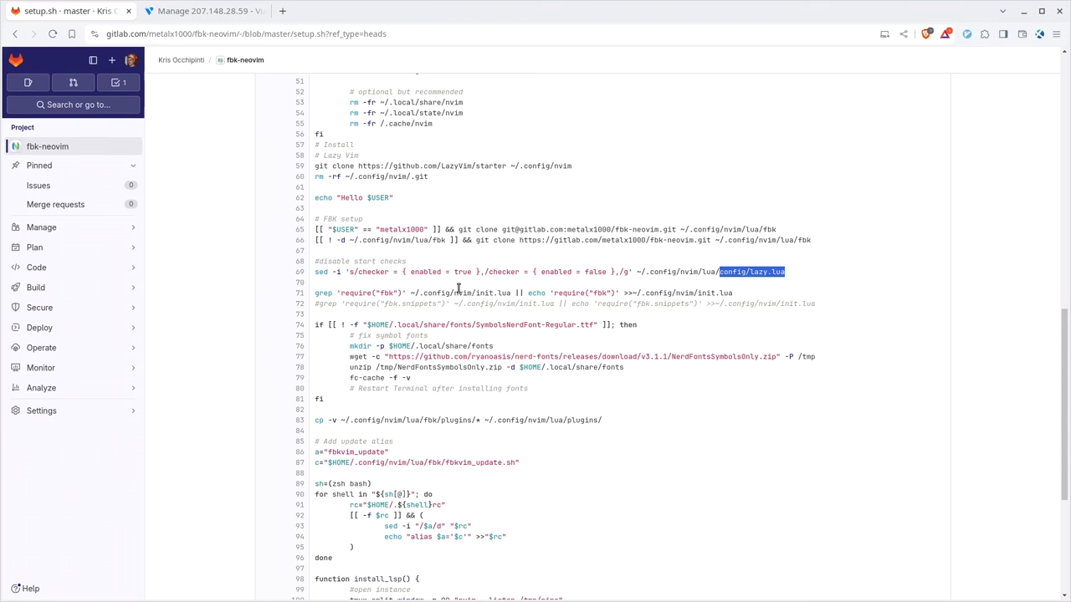
pyautogui.moveTo(342, 295)
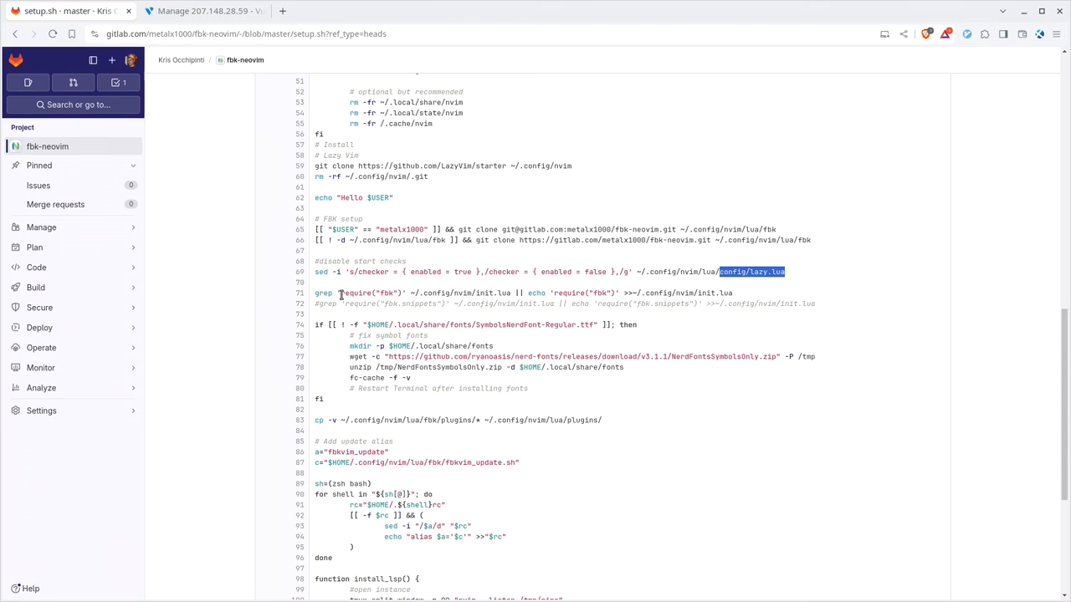
# Highlight the SymbolsNerdFont-Regular.ttf existence check in setup.sh's Nerd Fonts block
pyautogui.doubleClick(371, 293)
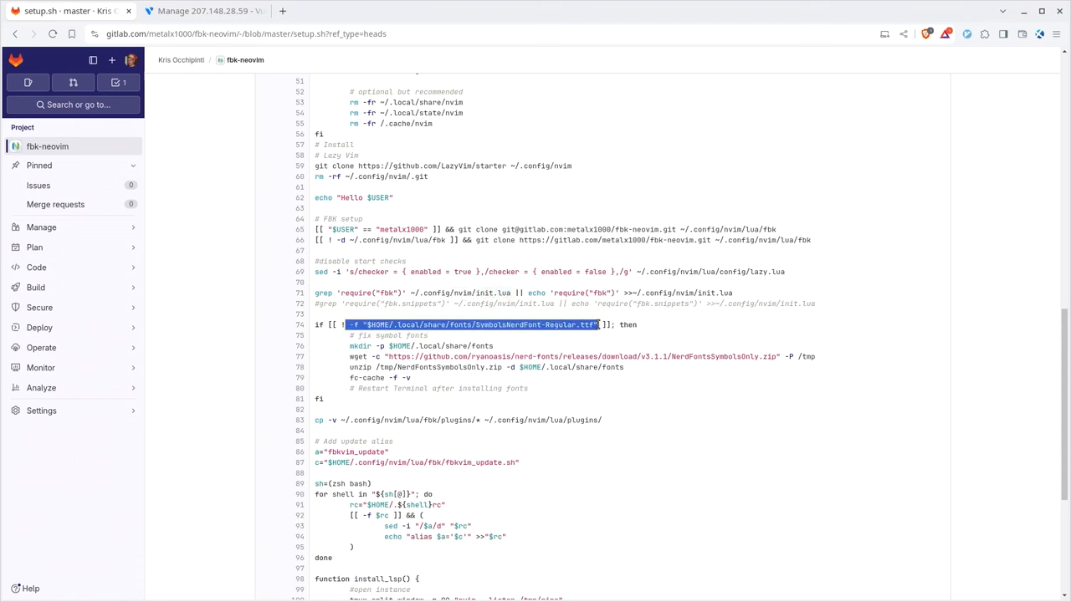
pyautogui.moveTo(465, 366)
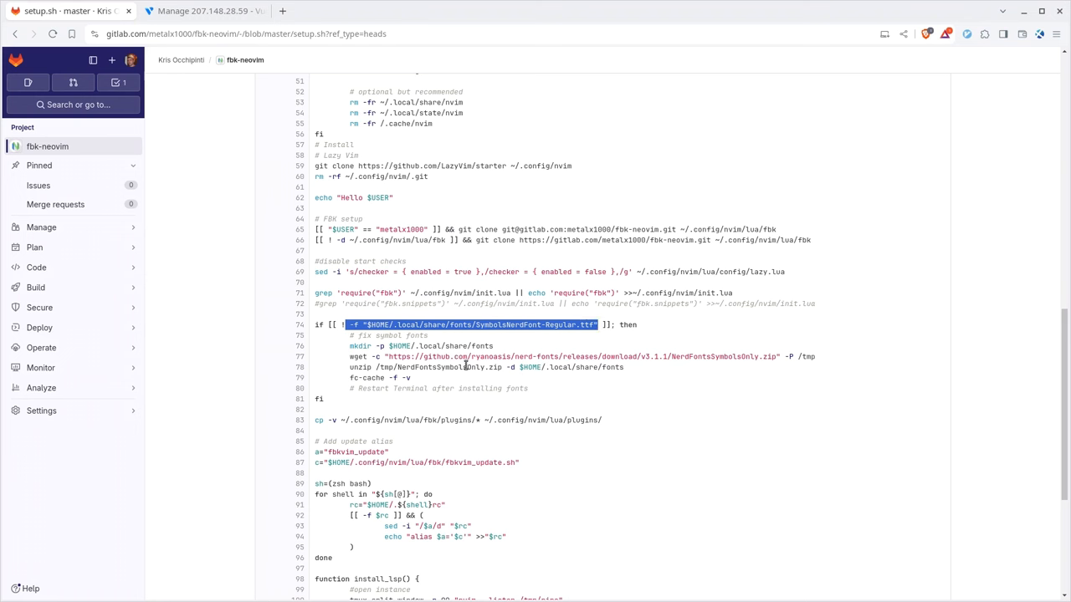
pyautogui.moveTo(693, 368)
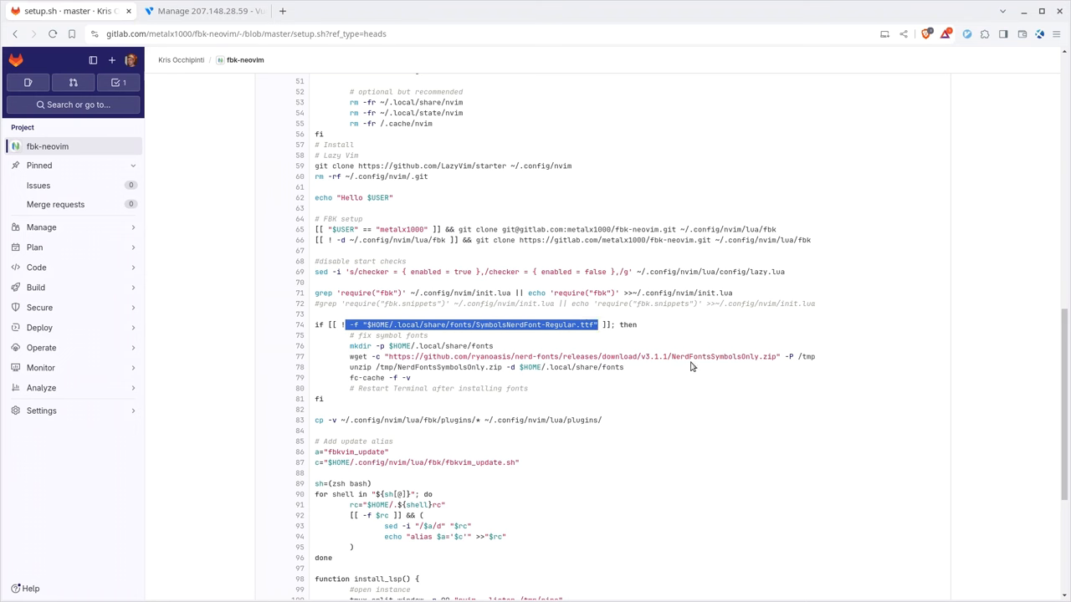
pyautogui.doubleClick(720, 356)
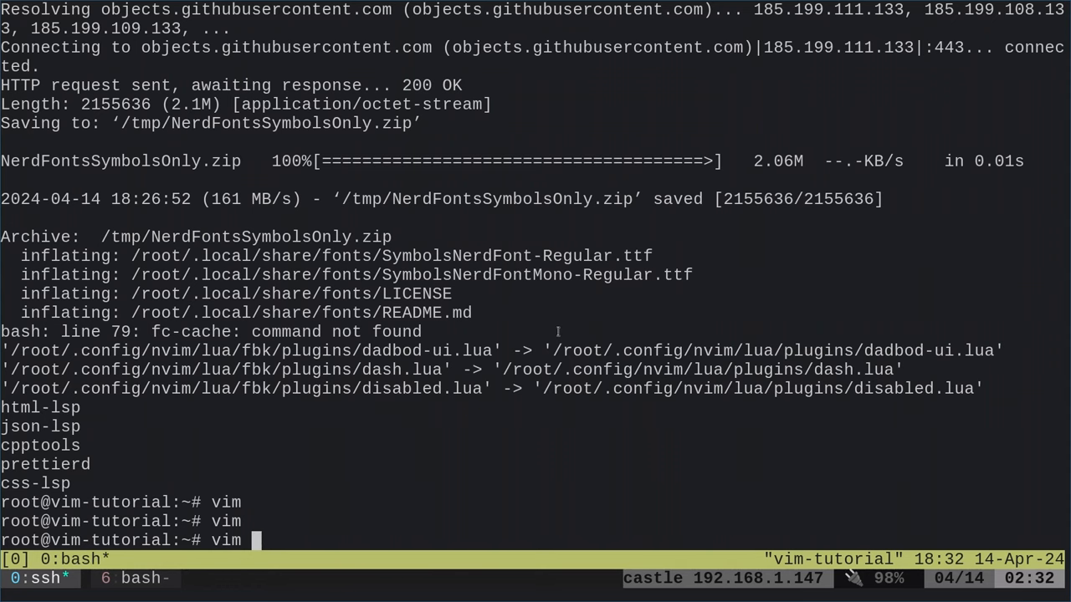
# Preview sample files in the configured Neovim and start the vim 1.sh command
pyautogui.press('Enter')
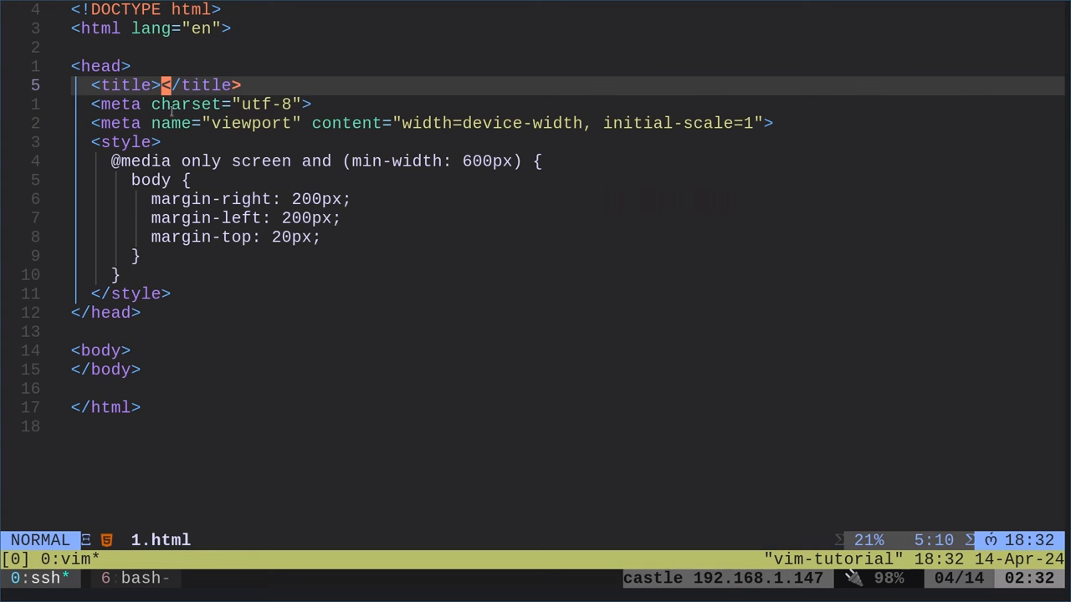
pyautogui.moveTo(204, 303)
pyautogui.write('vim')
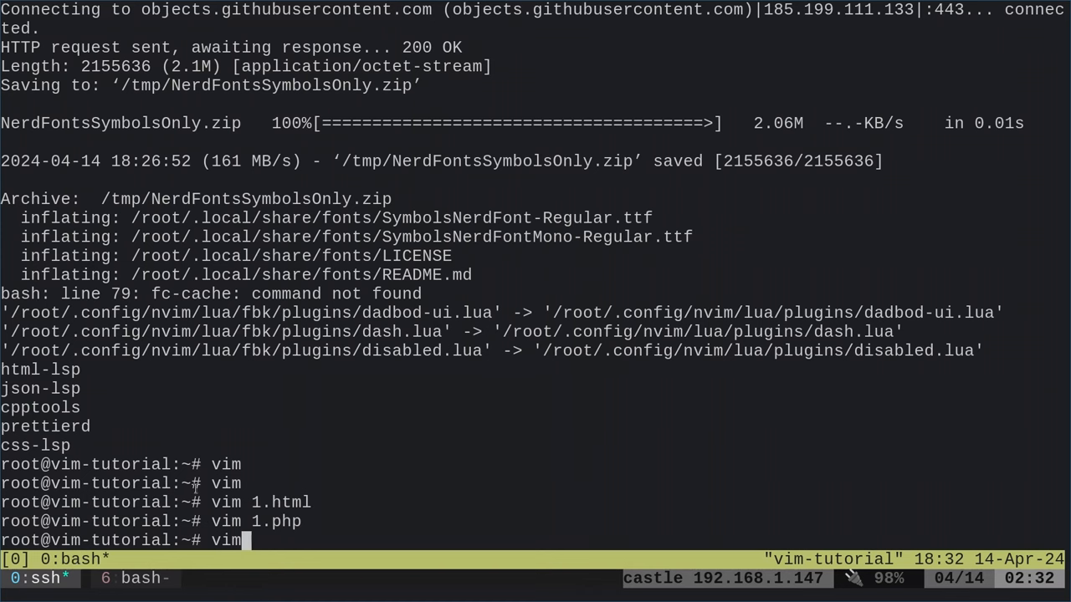
pyautogui.write('1.sh')
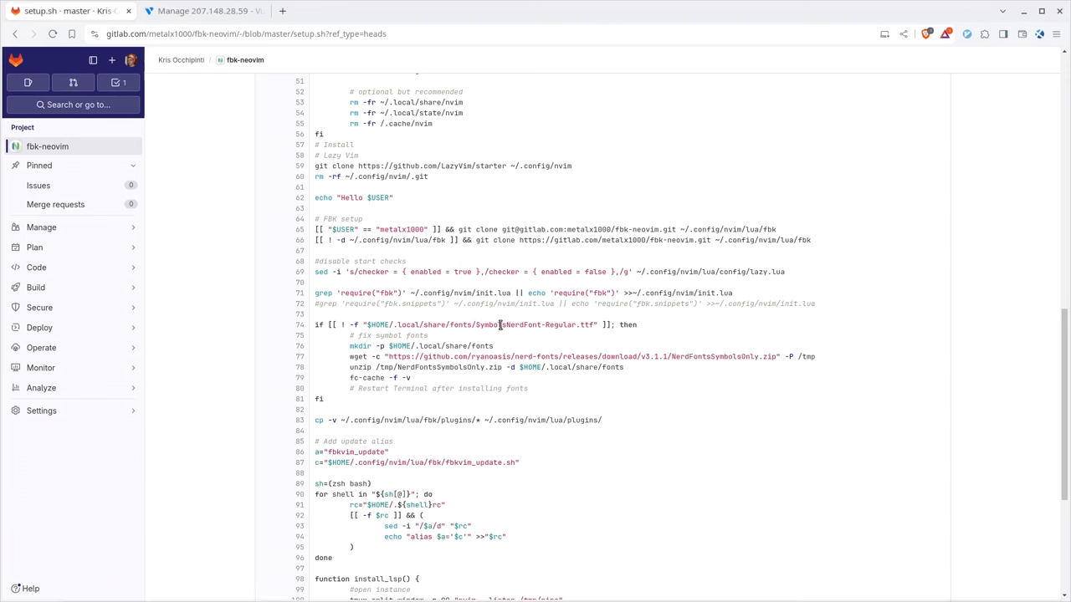
# Highlight the fbk source and ~/.config/nvim/lua/plugins/ destination in the cp -a command
pyautogui.doubleClick(535, 325)
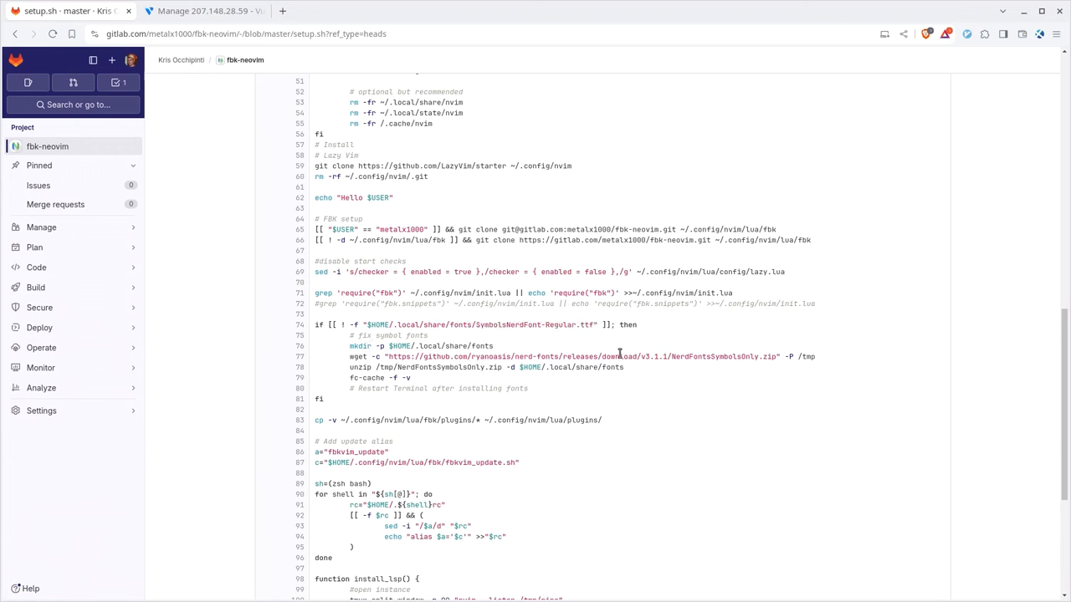
pyautogui.moveTo(413, 412)
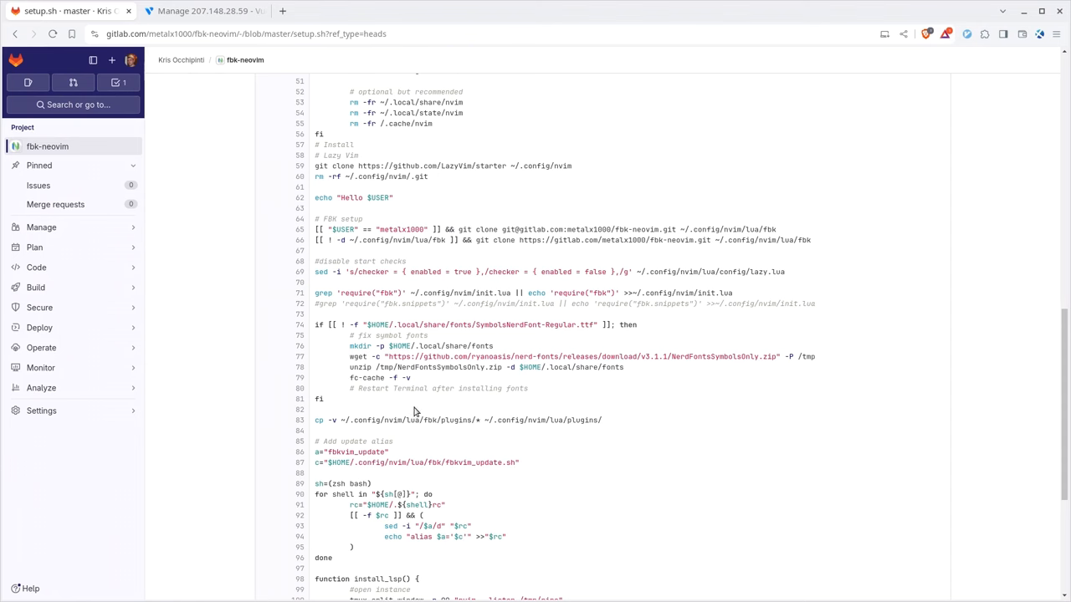
pyautogui.scroll(-3)
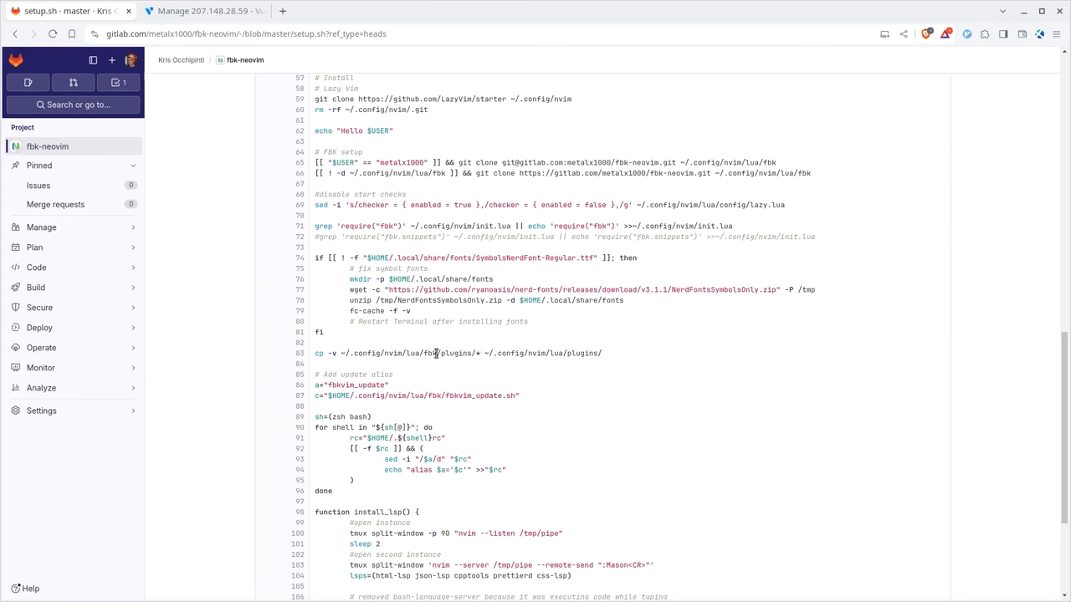
pyautogui.moveTo(442, 363)
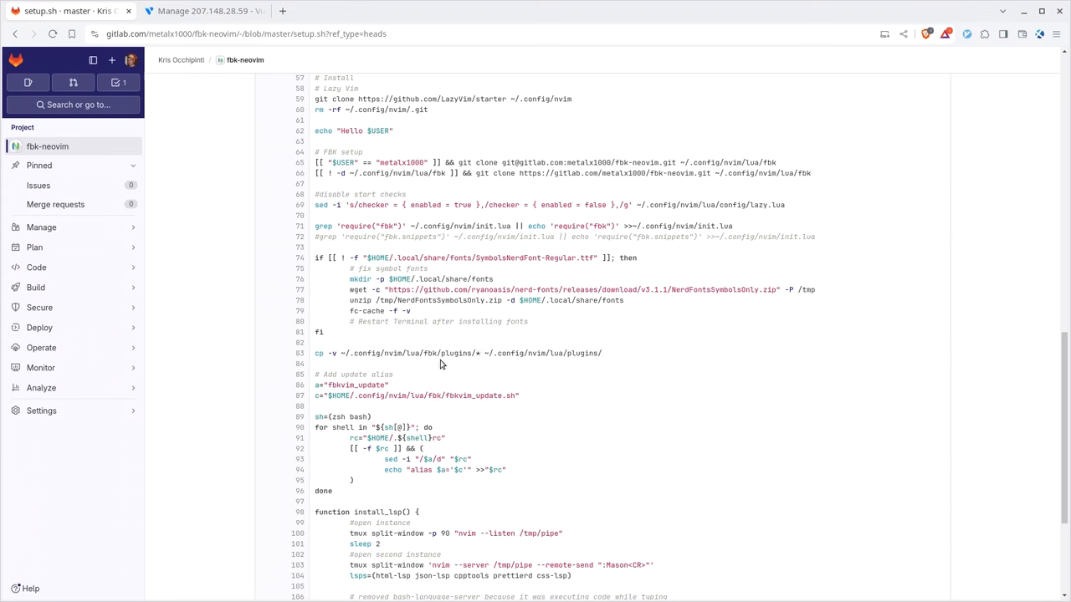
pyautogui.doubleClick(455, 352)
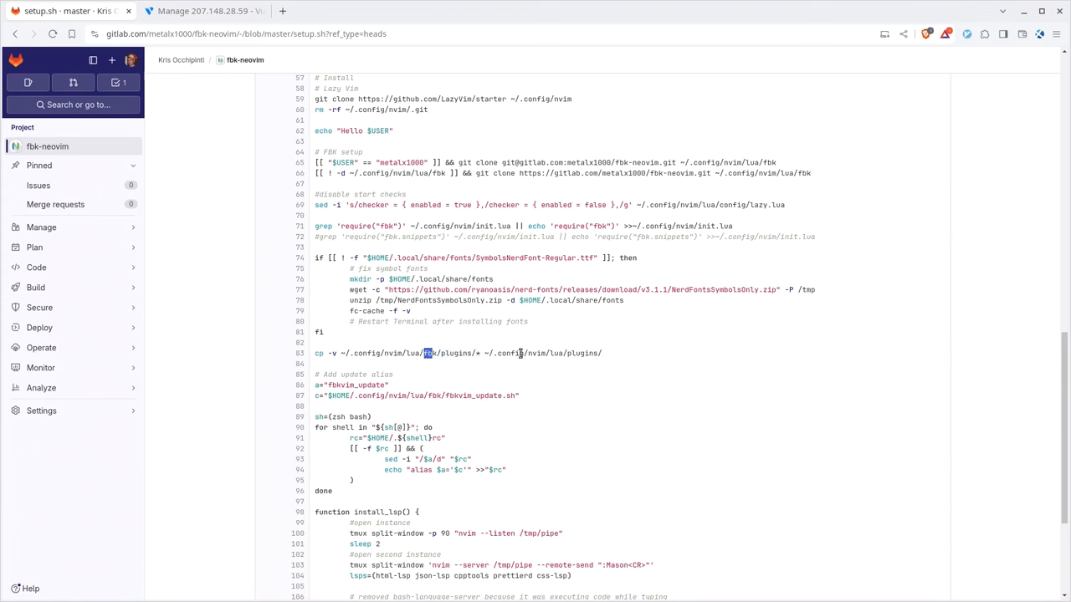
pyautogui.moveTo(549, 351)
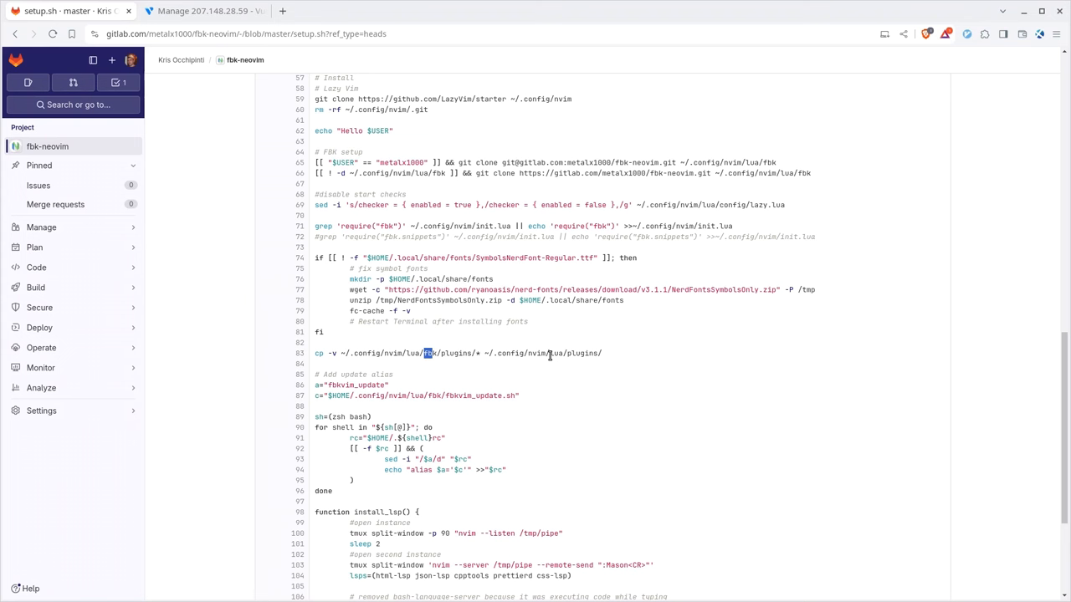
pyautogui.moveTo(546, 361)
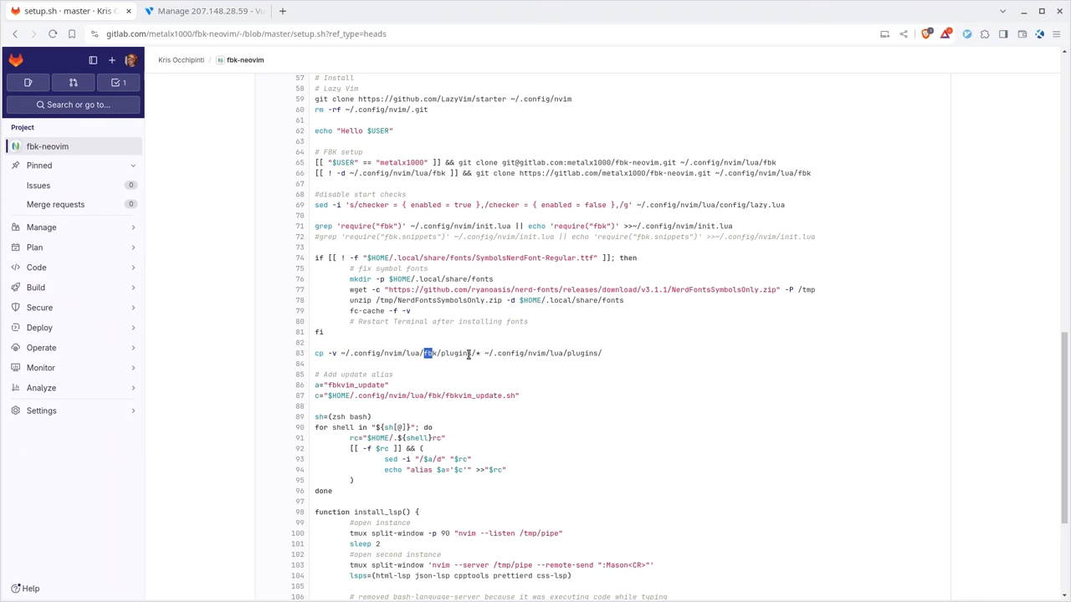
pyautogui.doubleClick(459, 353)
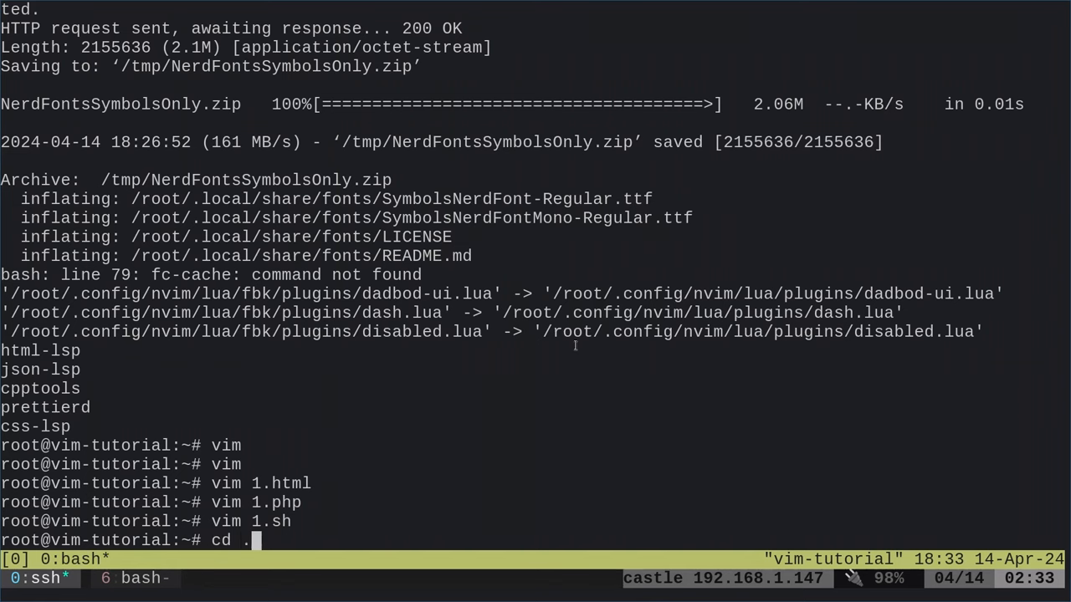
# Enter ~/.config/nvim/lua/fbk/plugins, list its files and print disabled.lua
pyautogui.write('config/nvim/')
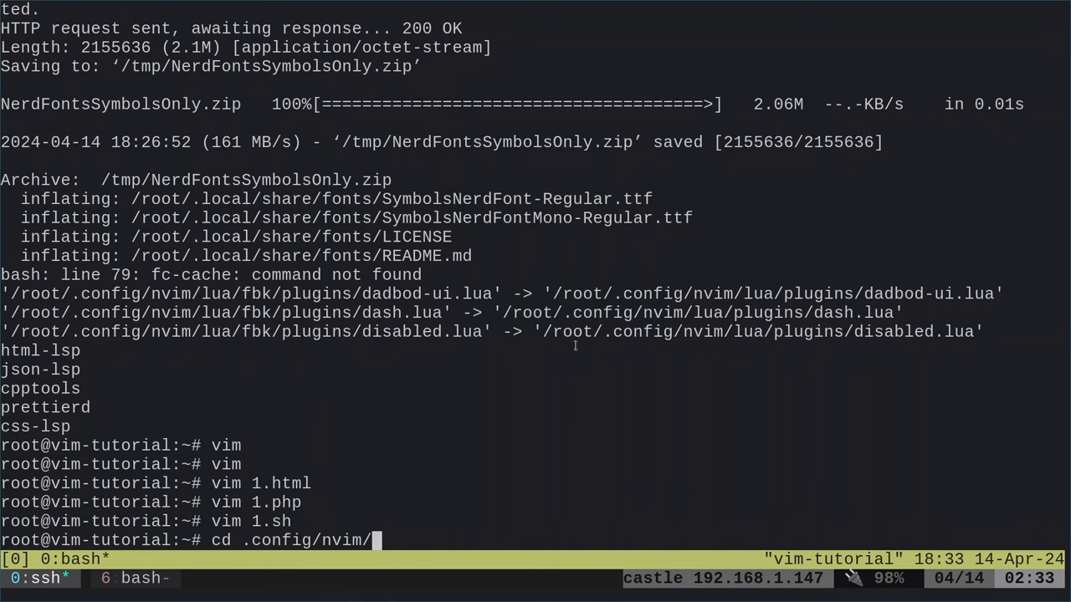
pyautogui.write('lua/')
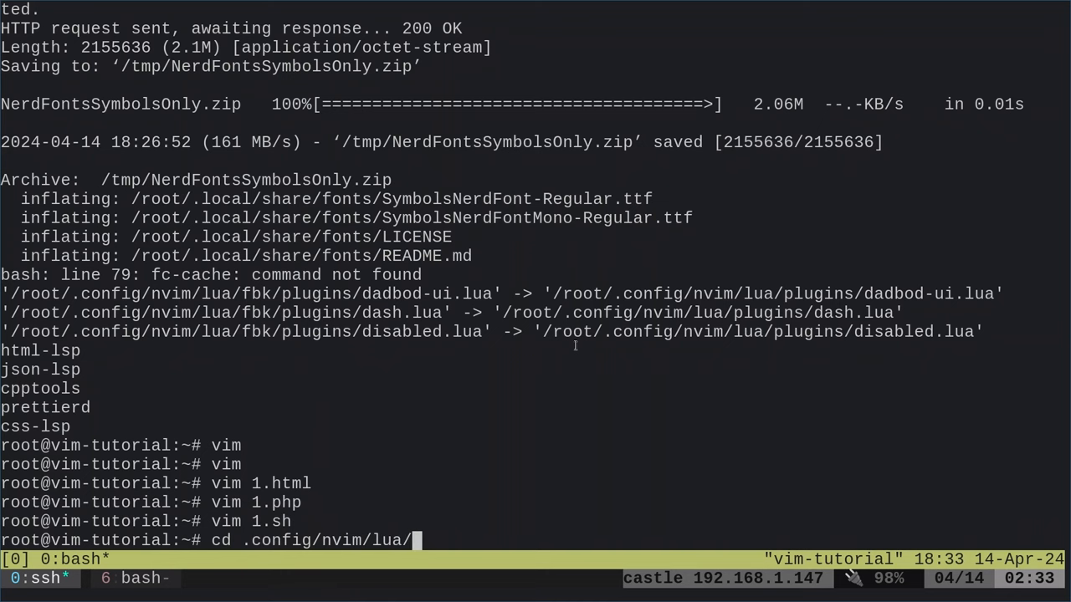
pyautogui.write('fbk/plugins/')
pyautogui.write('ls')
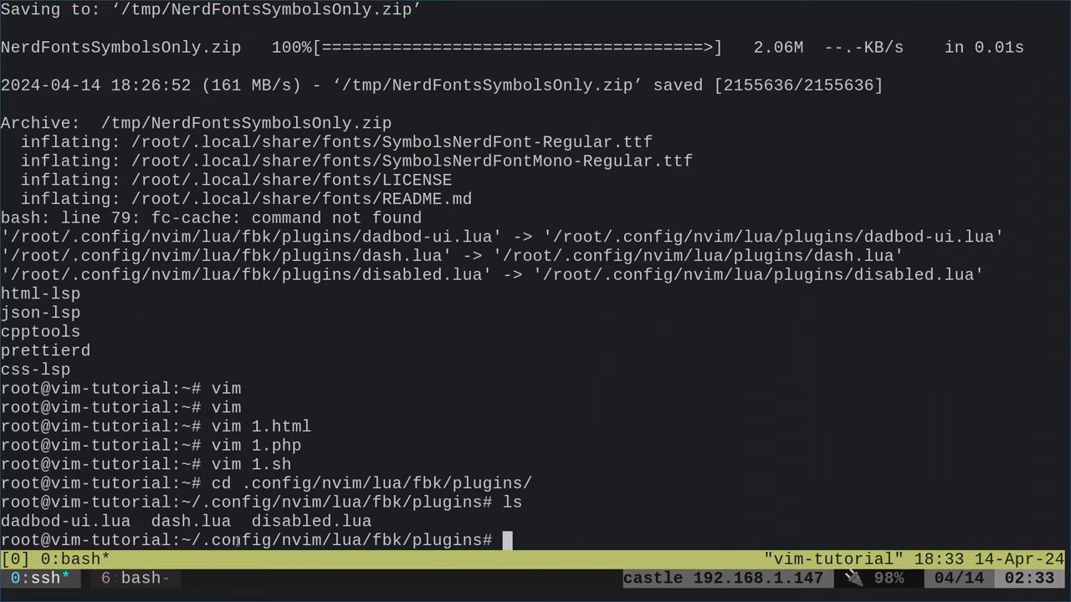
pyautogui.write('cat')
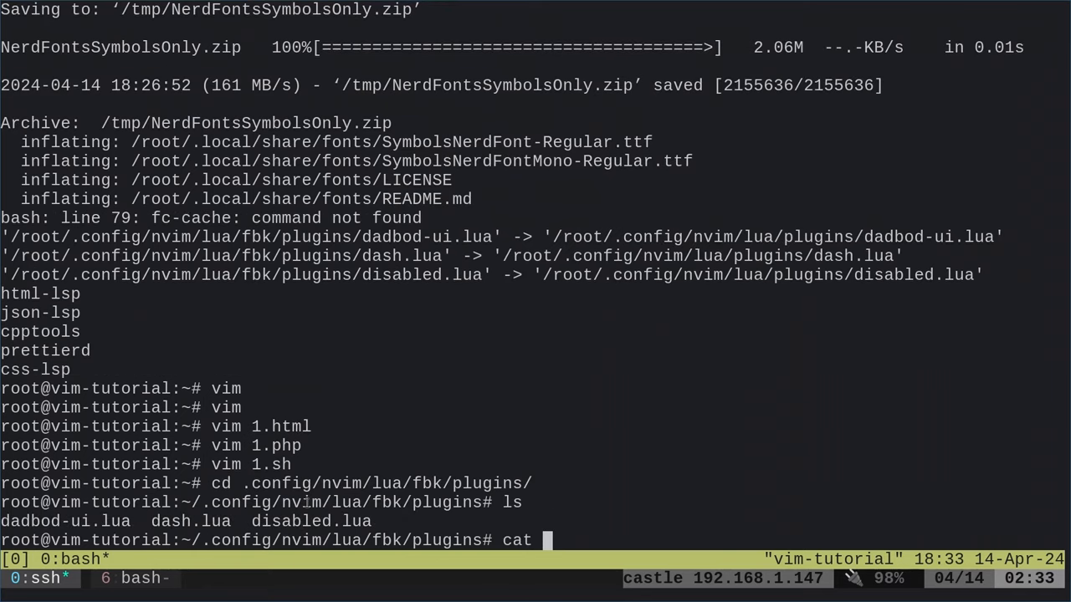
pyautogui.write('disabled.lua')
pyautogui.write('ls')
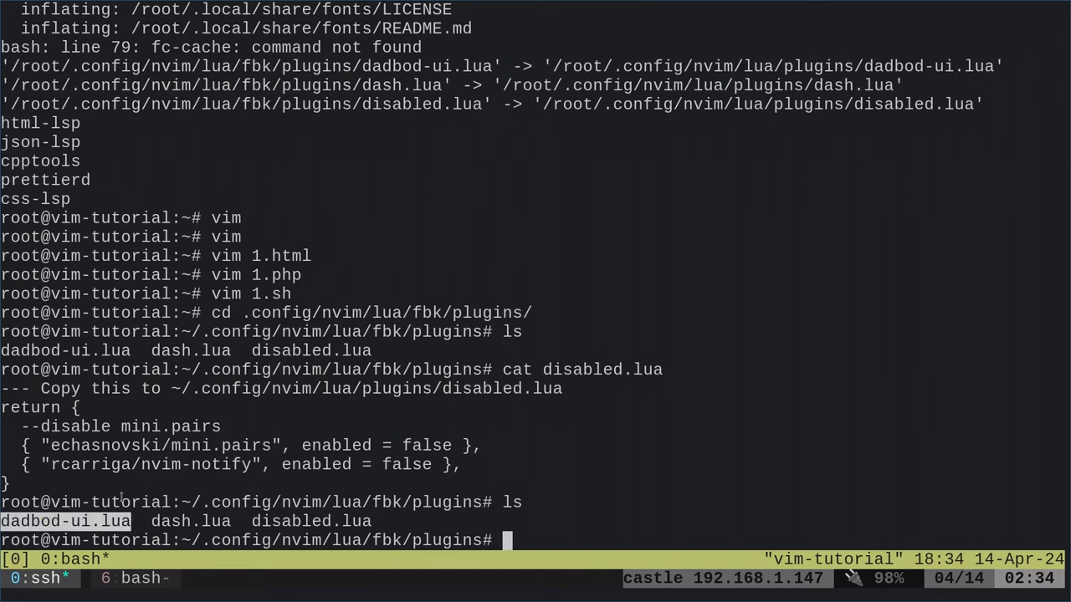
# Print dadbod-ui.lua and dash.lua to show the DBUI and dashboard plugin configs
pyautogui.write('cat dadbod-ui.lua')
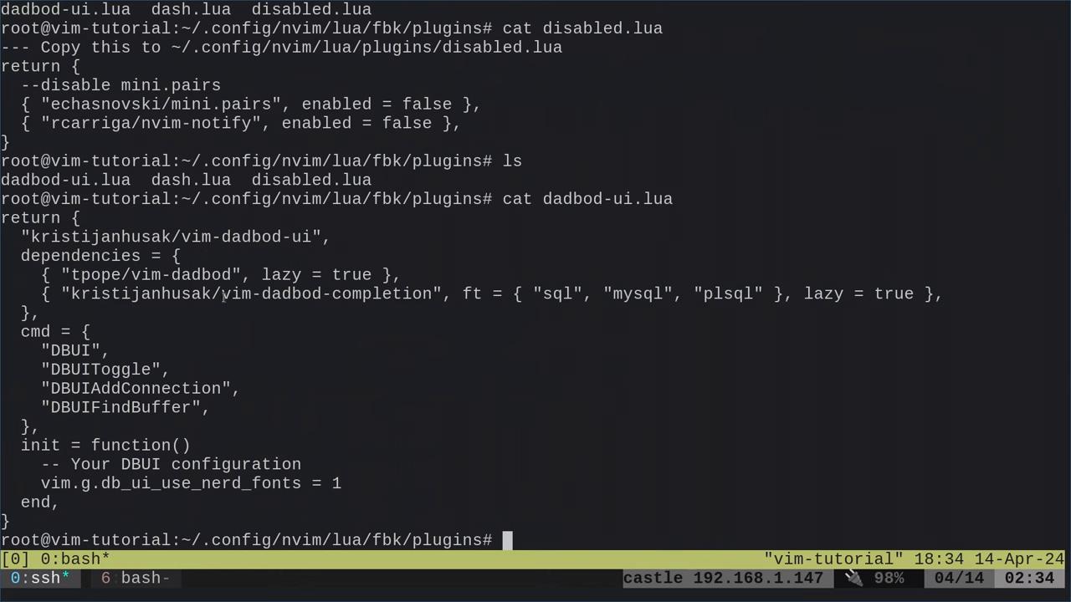
pyautogui.doubleClick(326, 294)
pyautogui.write('ls')
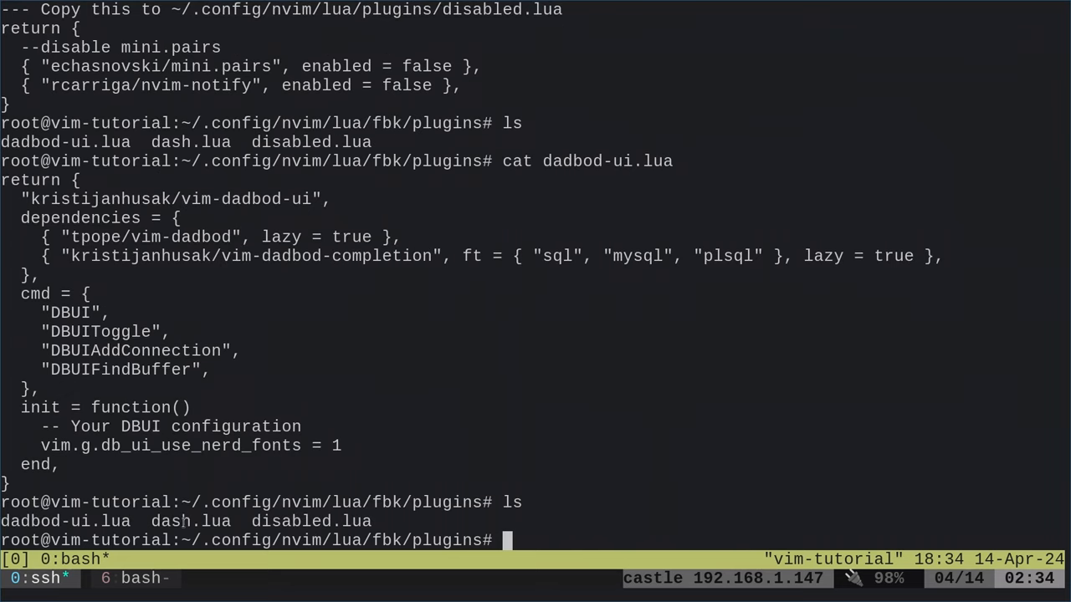
pyautogui.write('cat dash.lua')
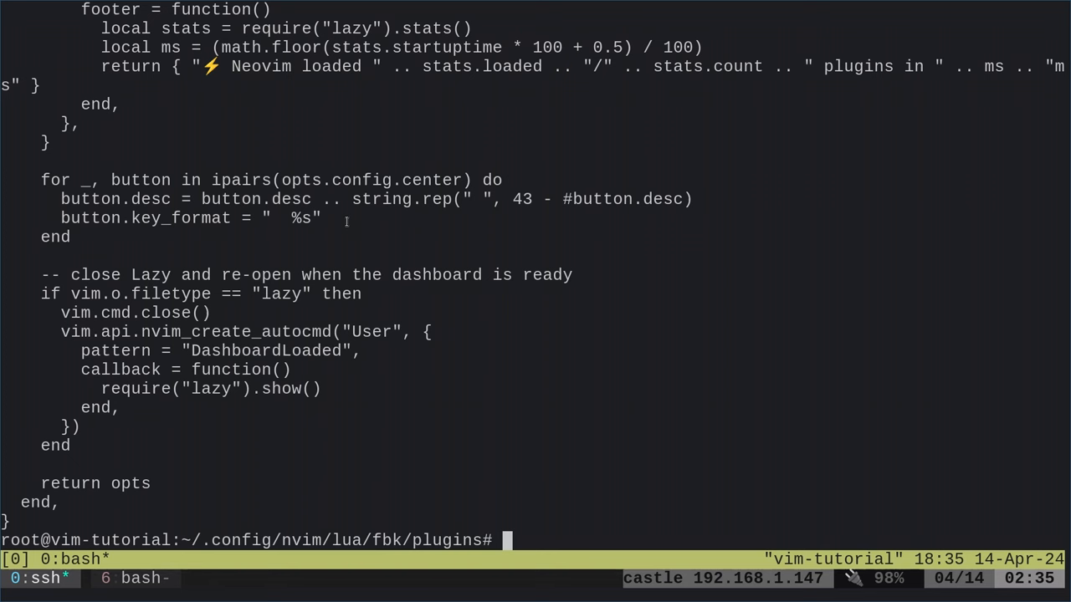
pyautogui.moveTo(434, 156)
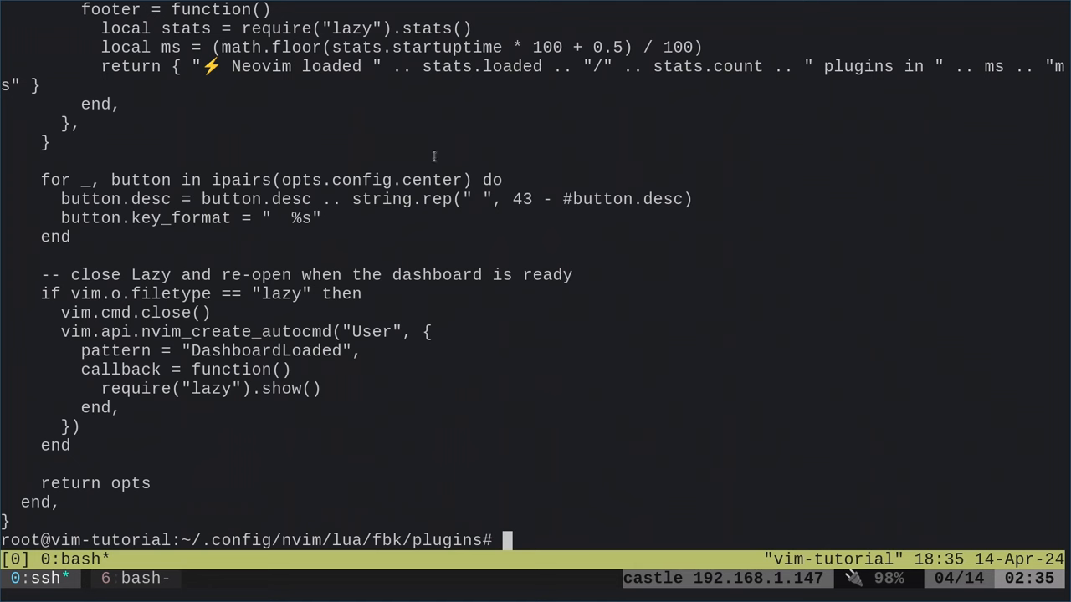
pyautogui.moveTo(688, 292)
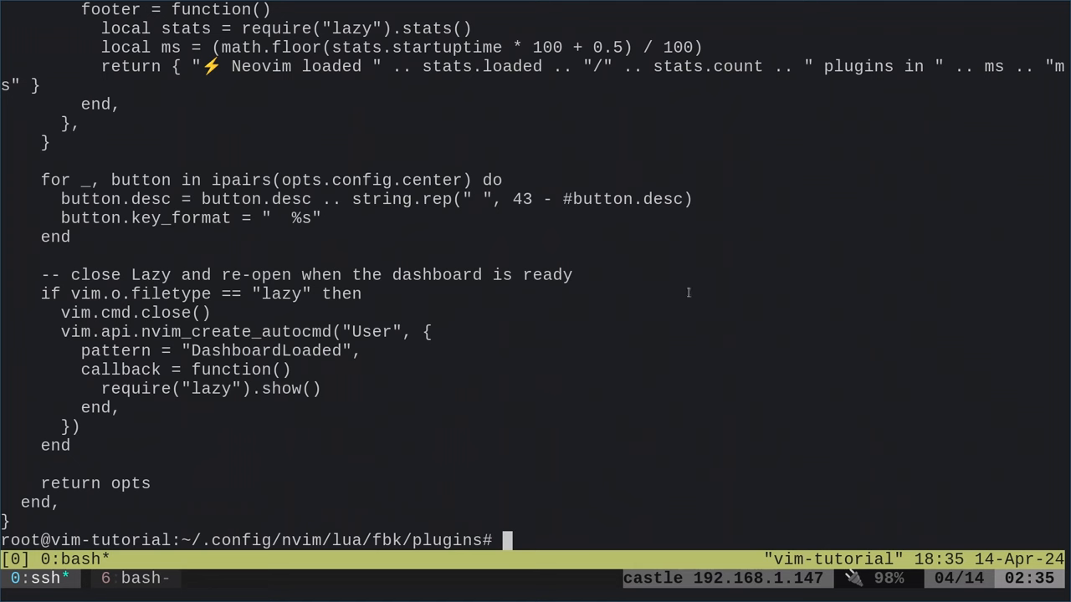
pyautogui.moveTo(576, 361)
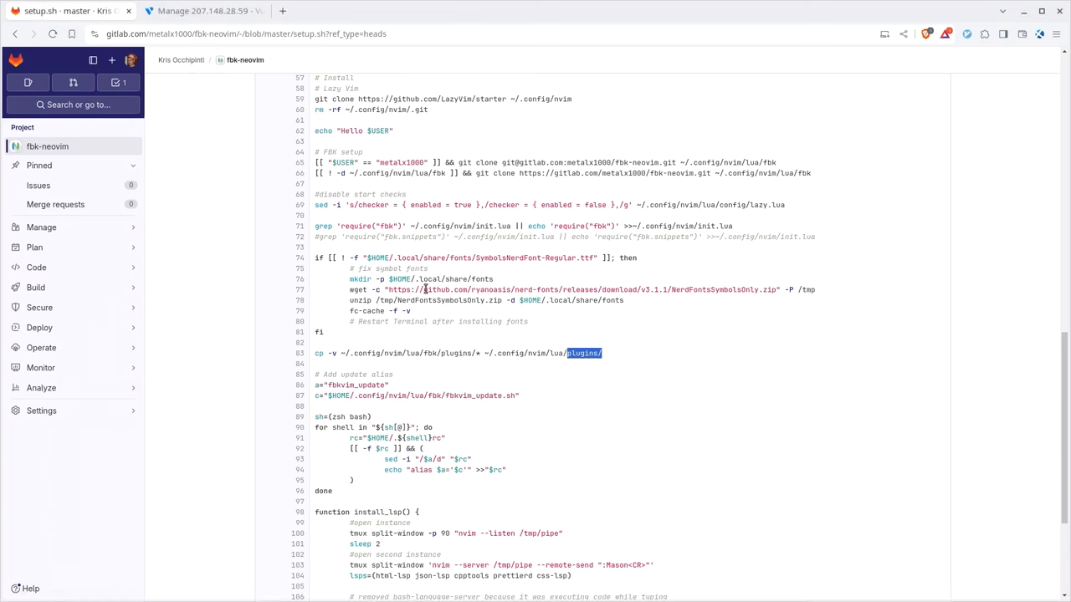
pyautogui.moveTo(429, 408)
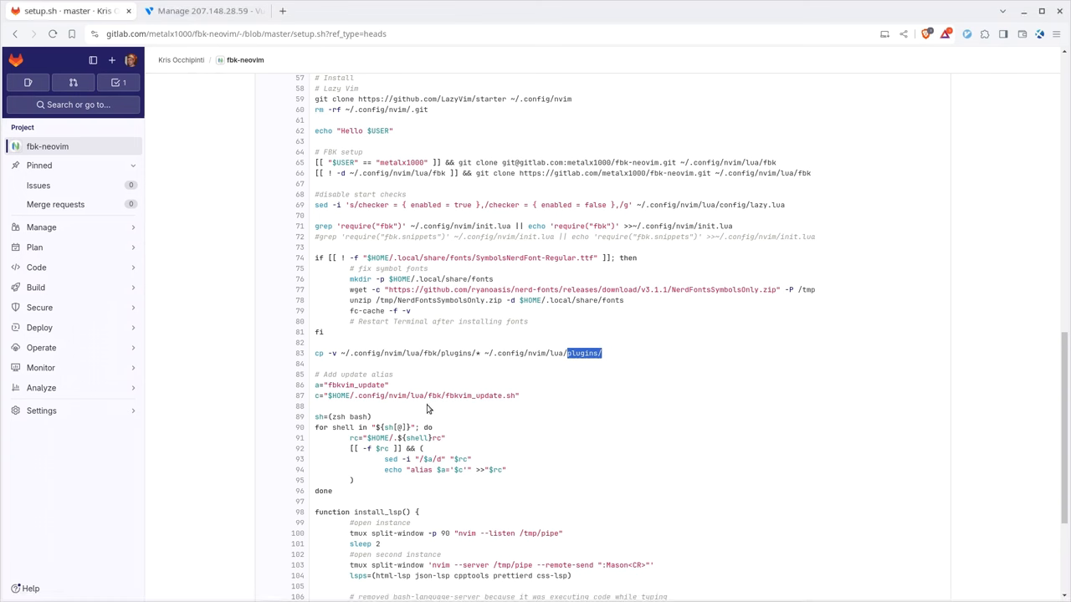
pyautogui.moveTo(442, 383)
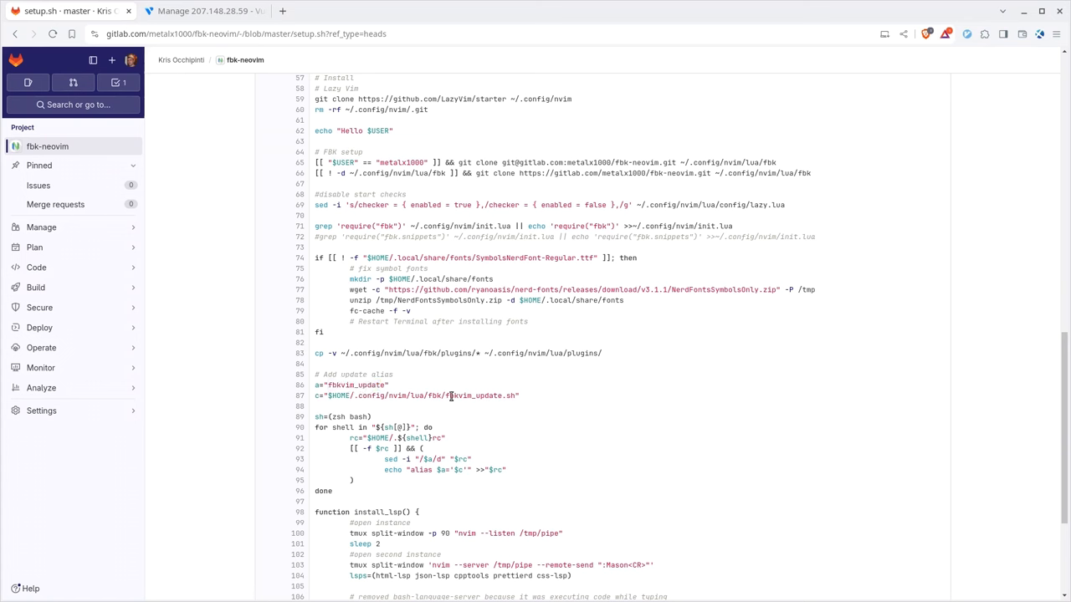
pyautogui.doubleClick(467, 395)
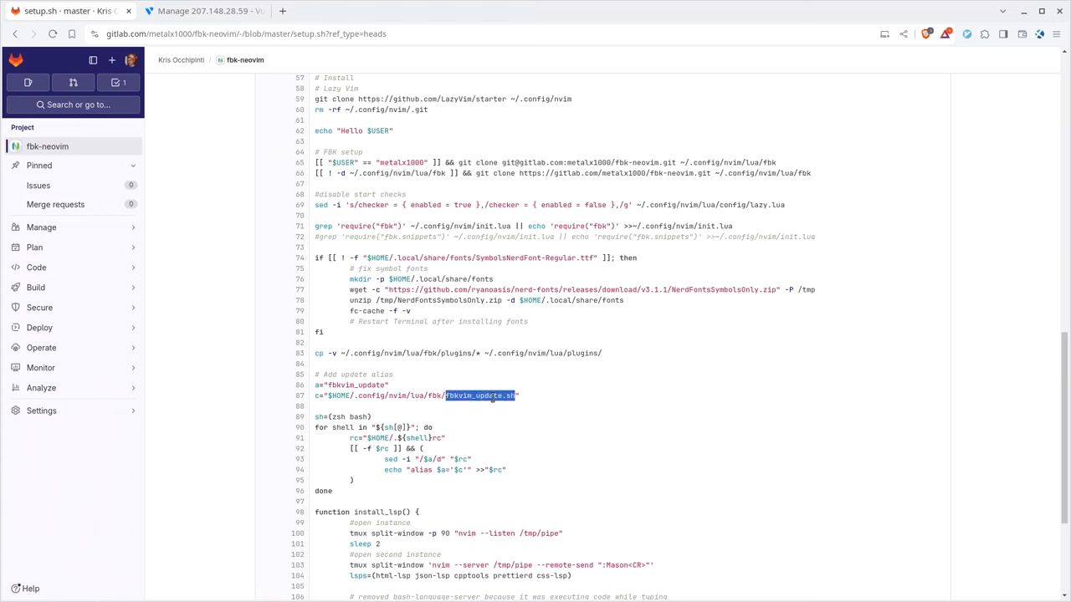
pyautogui.moveTo(589, 401)
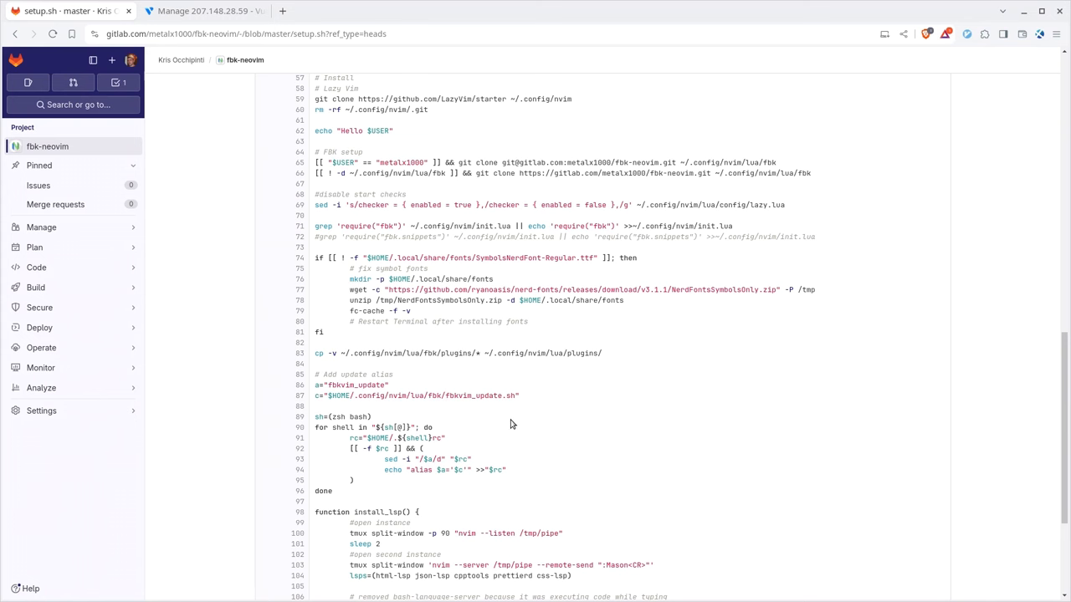
pyautogui.doubleClick(358, 417)
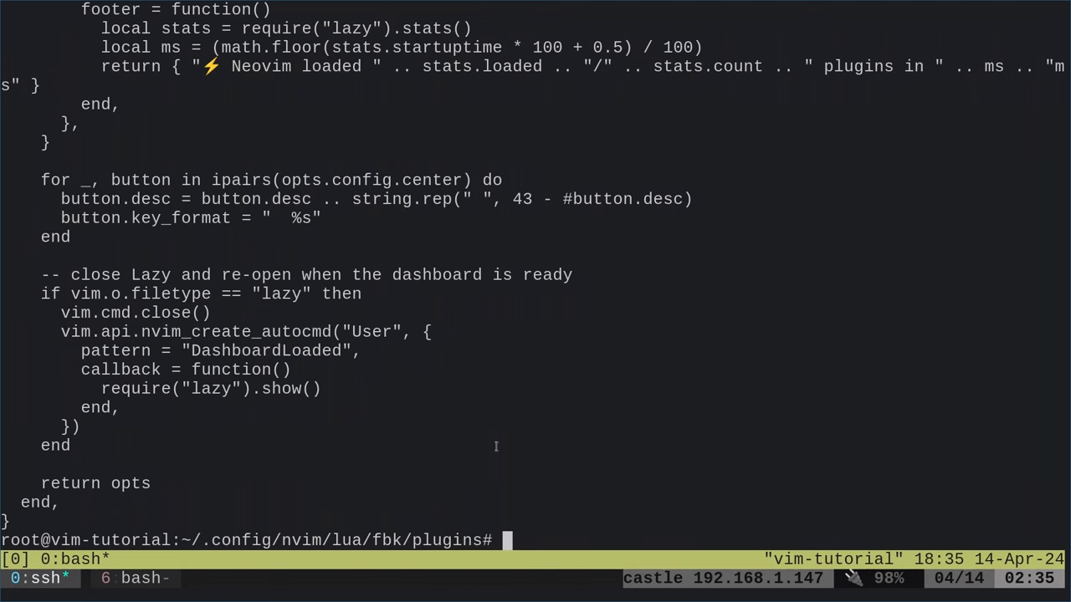
# Return home, start a fresh bash shell and run the fbkvim_update alias
pyautogui.write('cd')
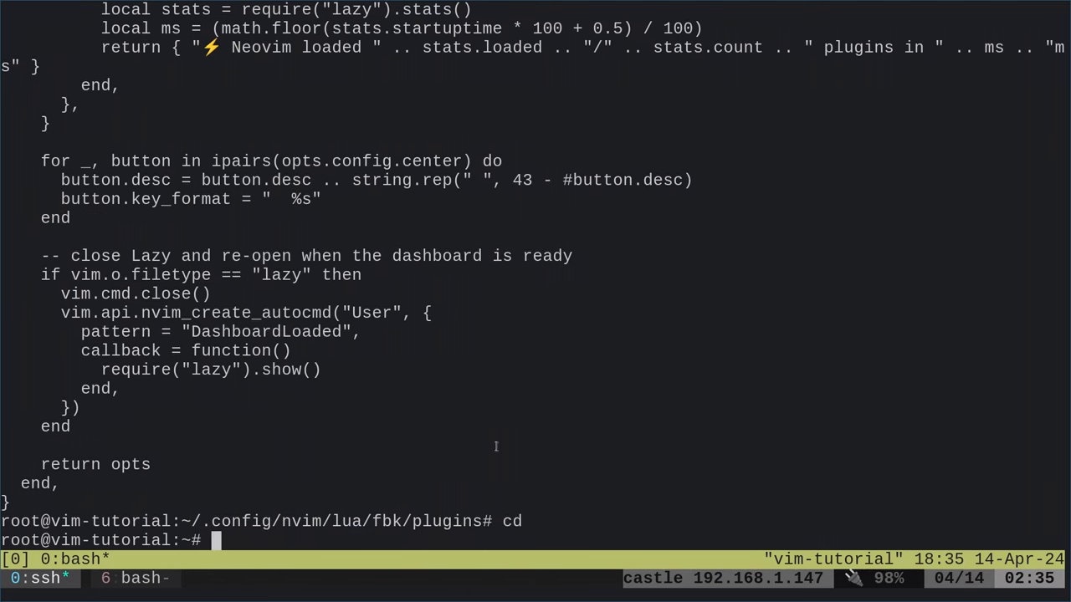
pyautogui.write('fb')
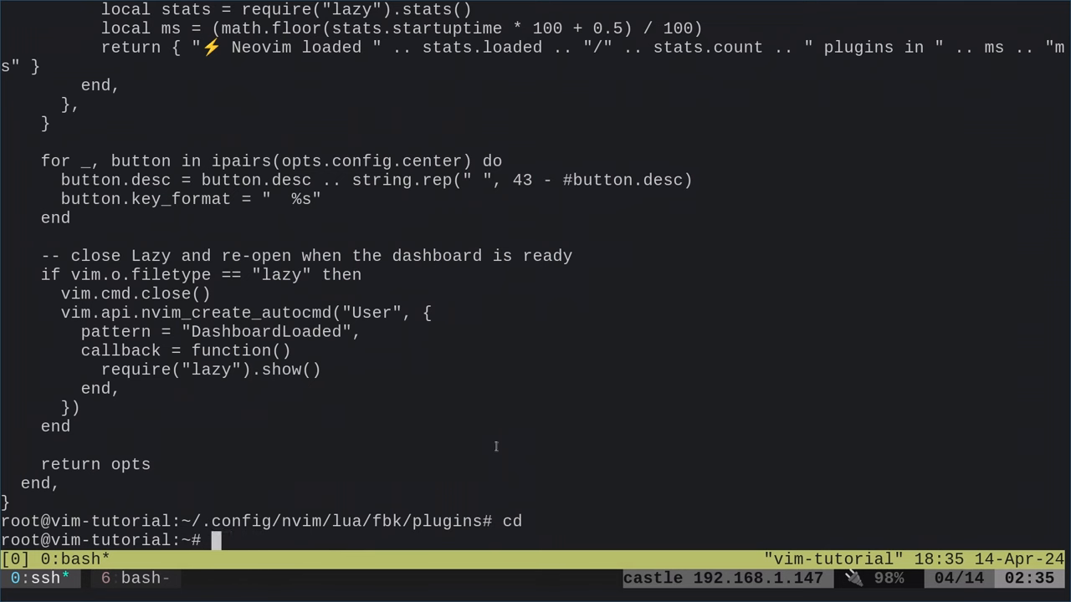
pyautogui.write('bash')
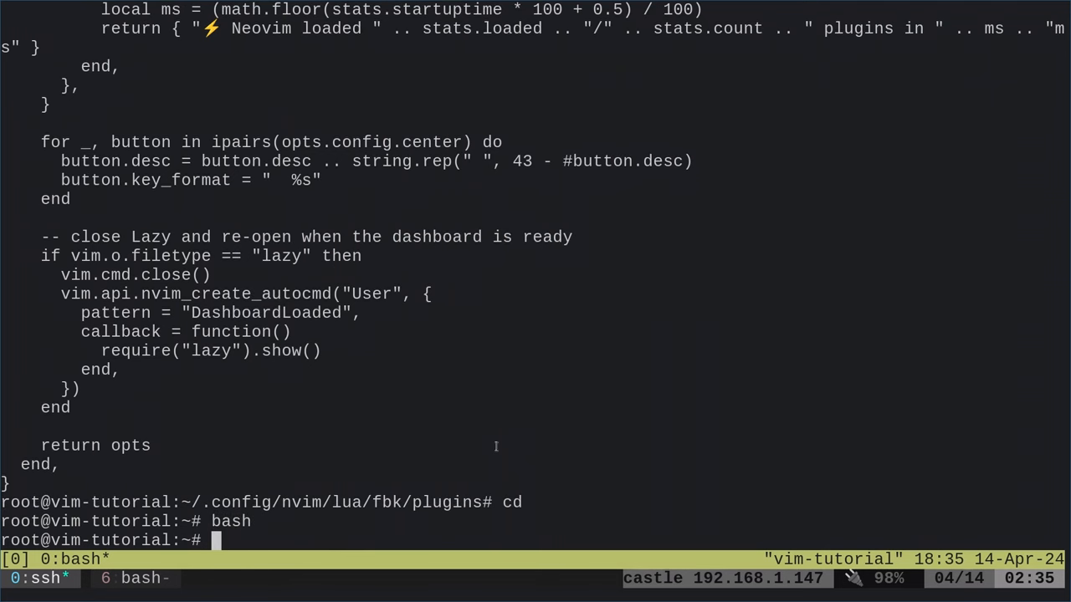
pyautogui.write('fbkvim_update')
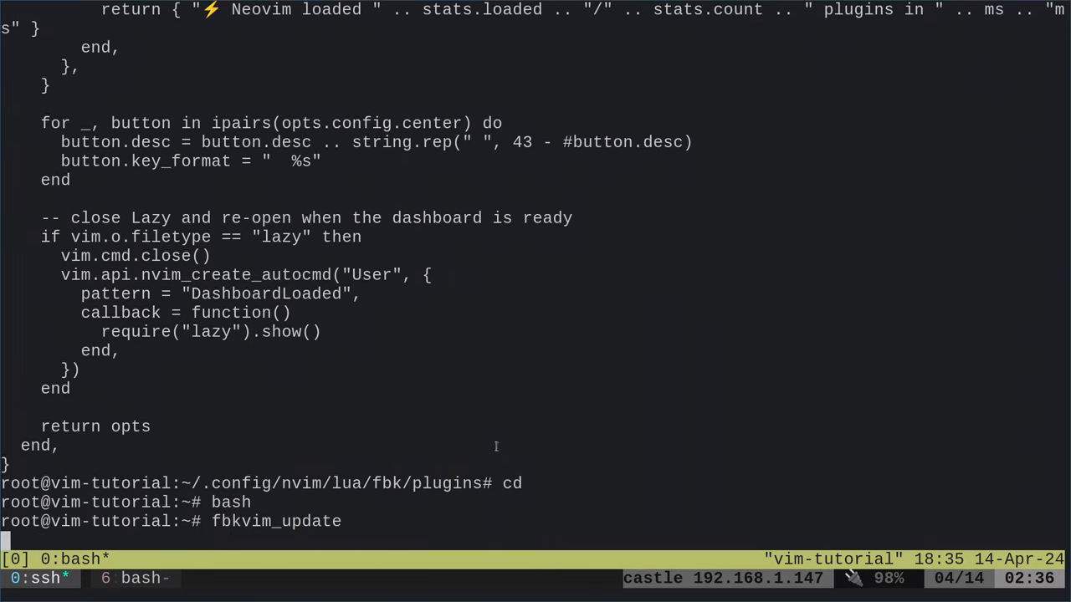
pyautogui.press('Return')
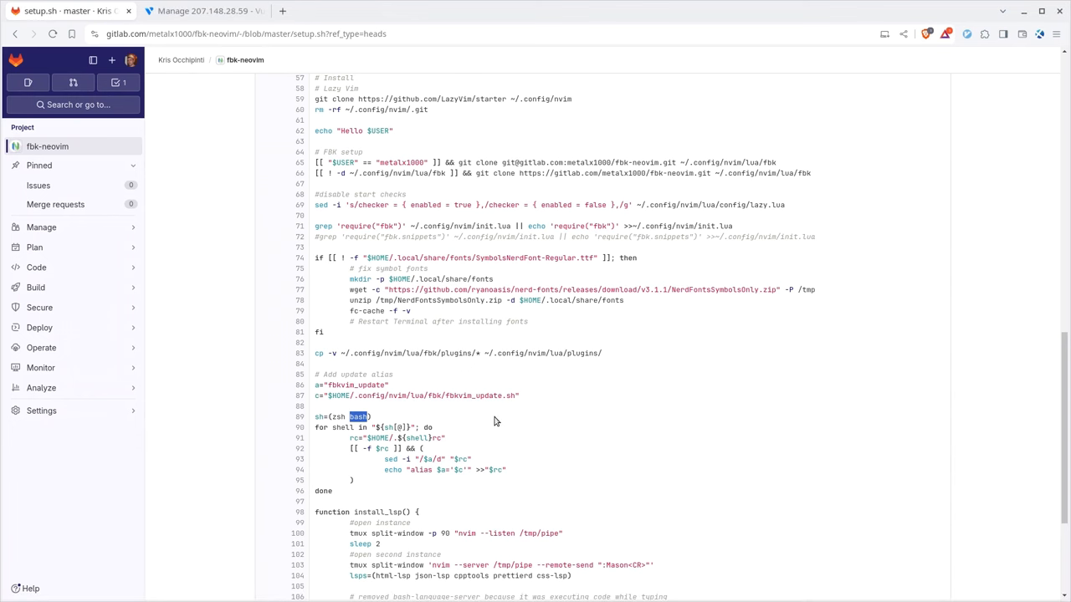
pyautogui.scroll(-3)
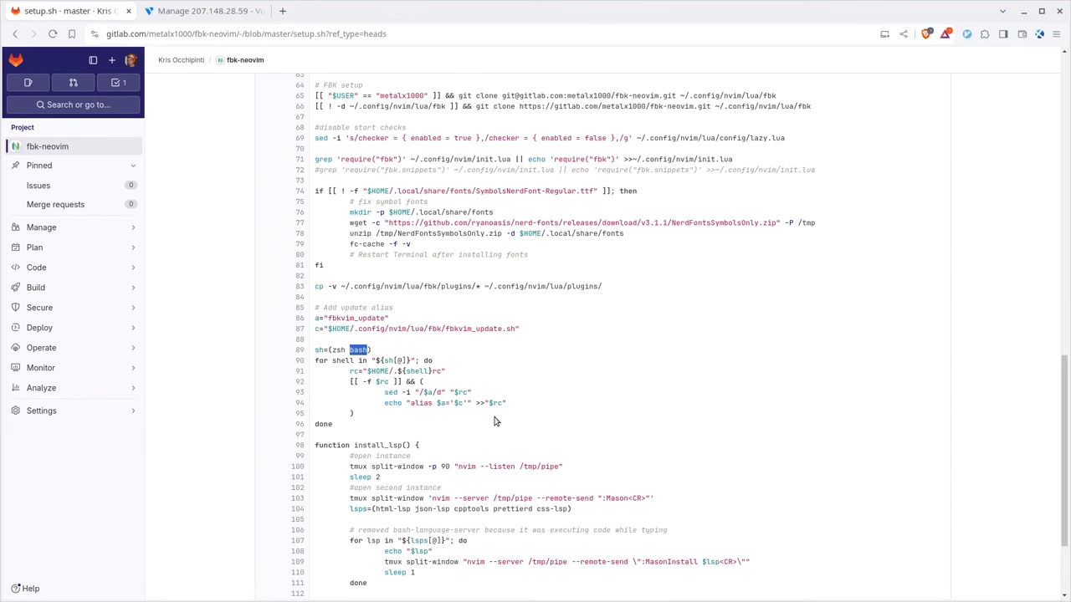
pyautogui.scroll(-3)
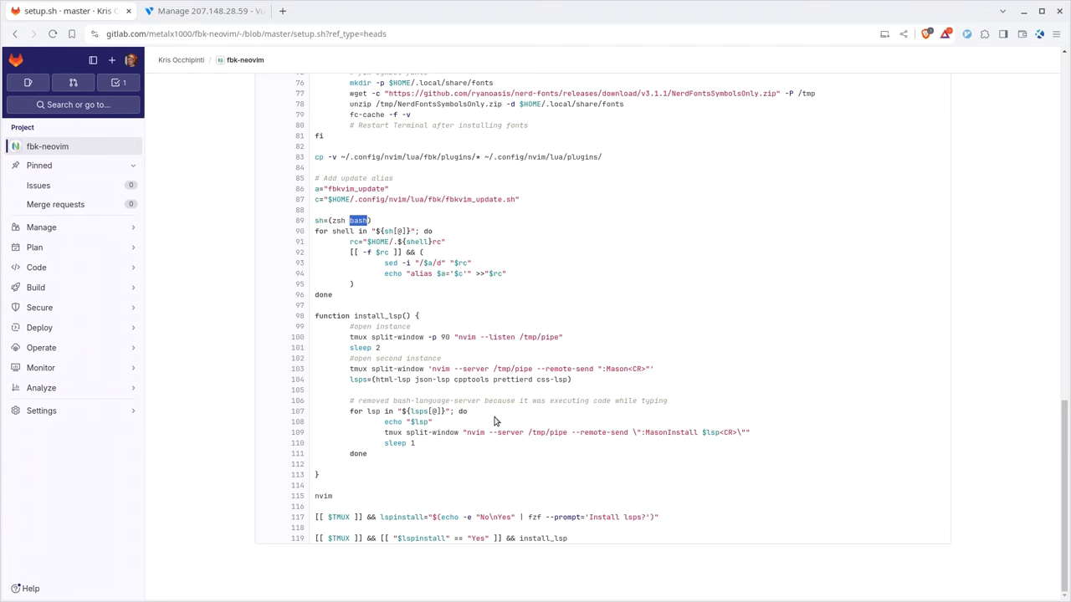
pyautogui.moveTo(369, 428)
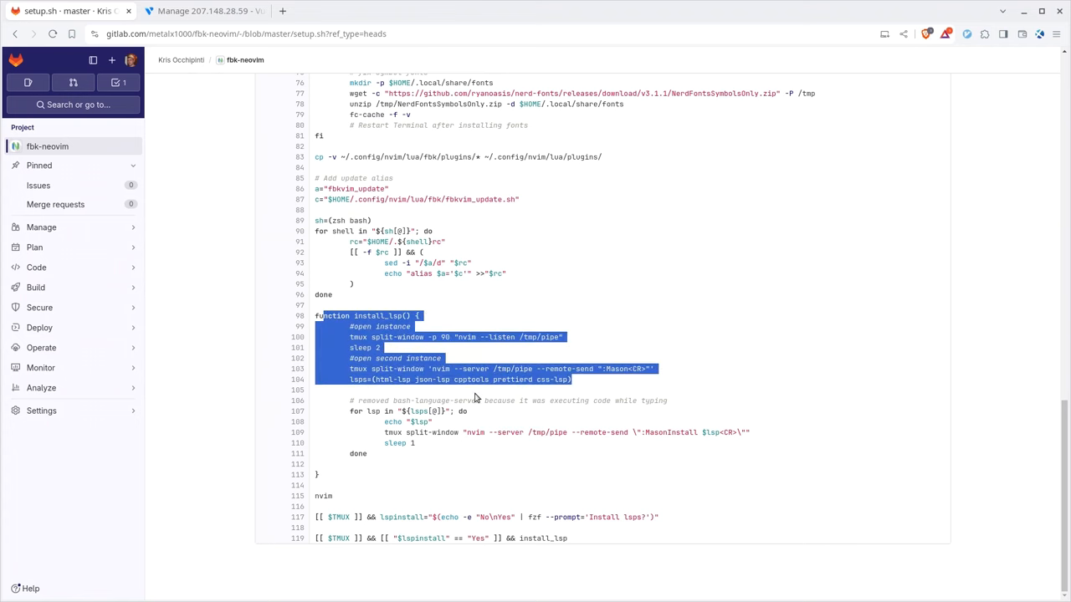
pyautogui.click(452, 517)
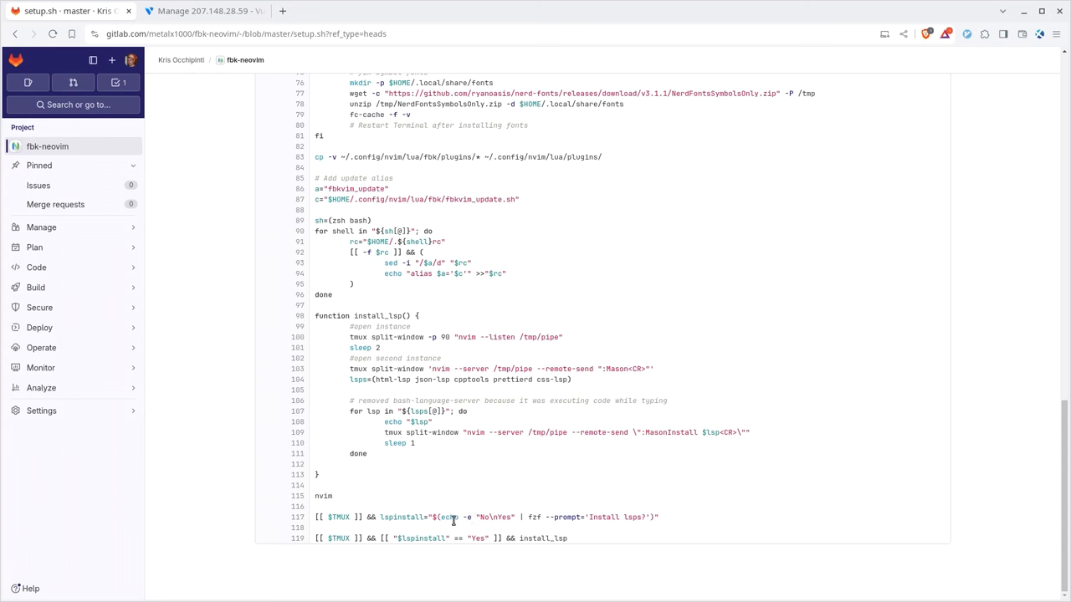
pyautogui.doubleClick(338, 517)
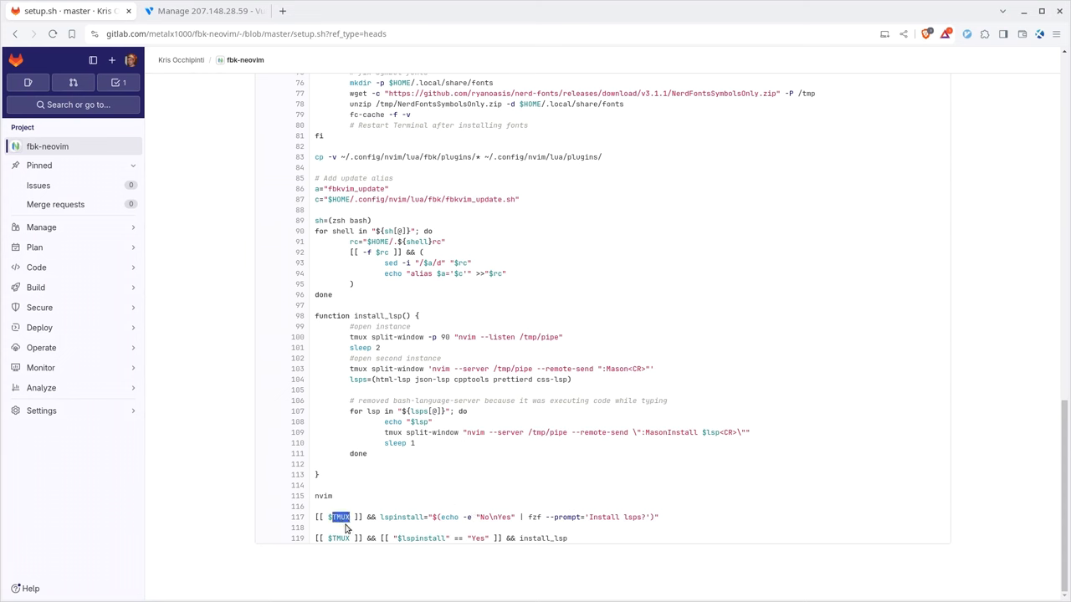
pyautogui.moveTo(508, 513)
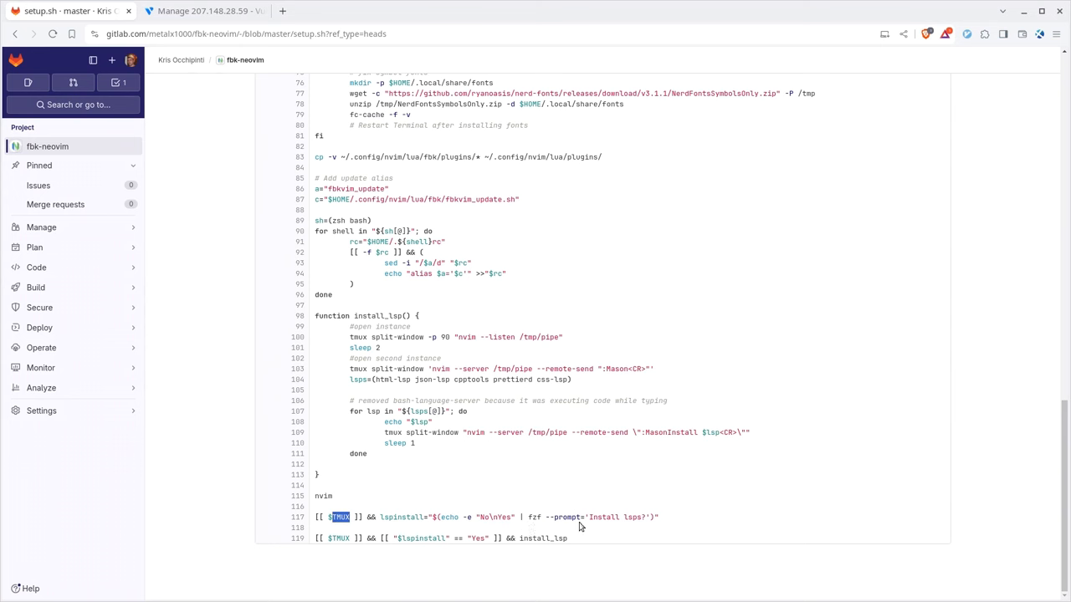
pyautogui.doubleClick(616, 517)
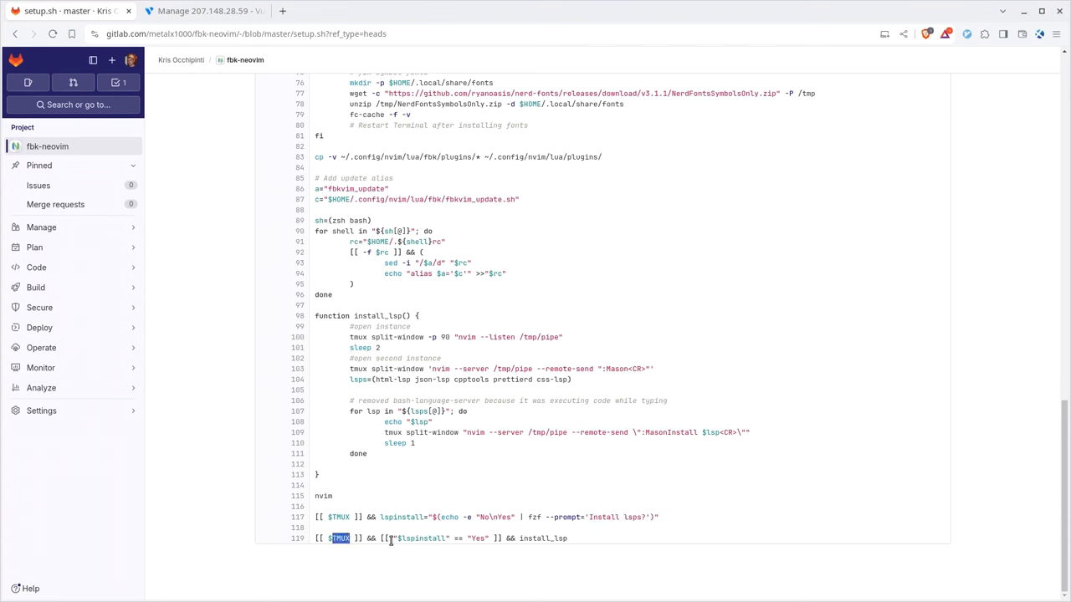
pyautogui.doubleClick(477, 539)
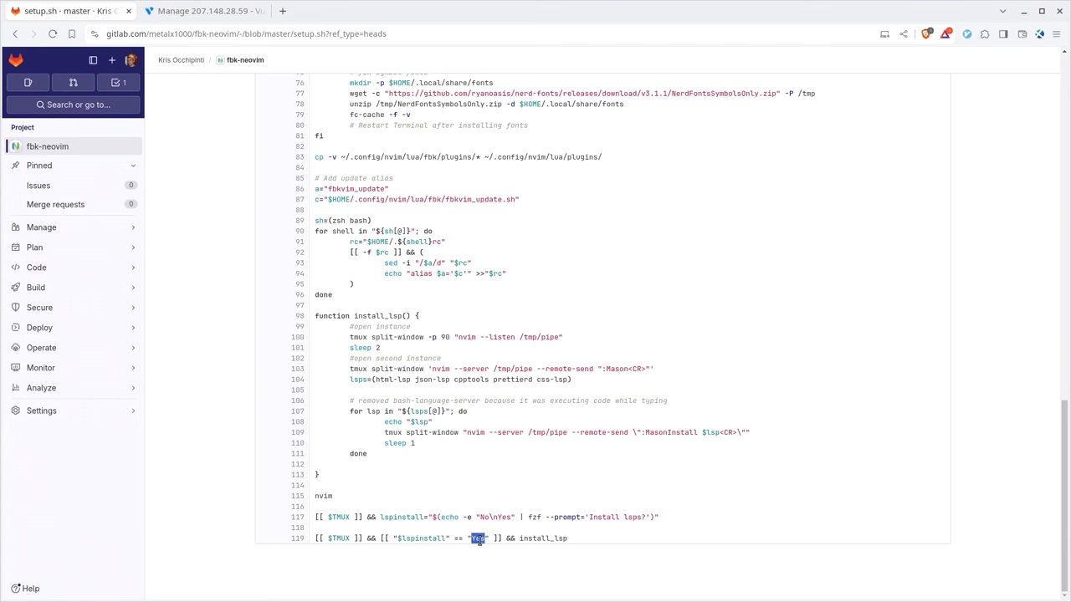
pyautogui.doubleClick(542, 538)
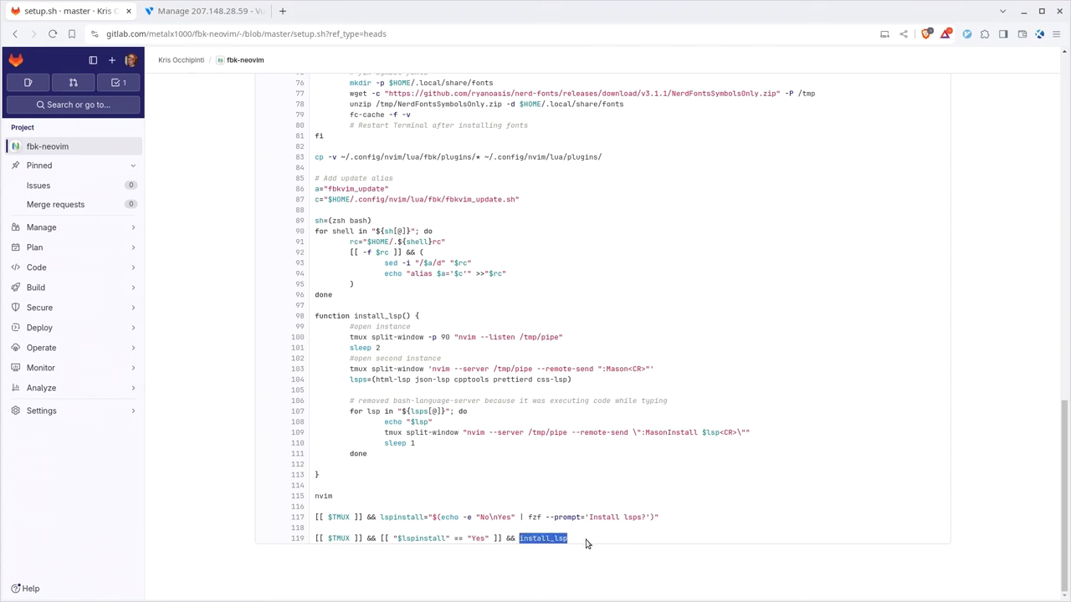
pyautogui.moveTo(606, 482)
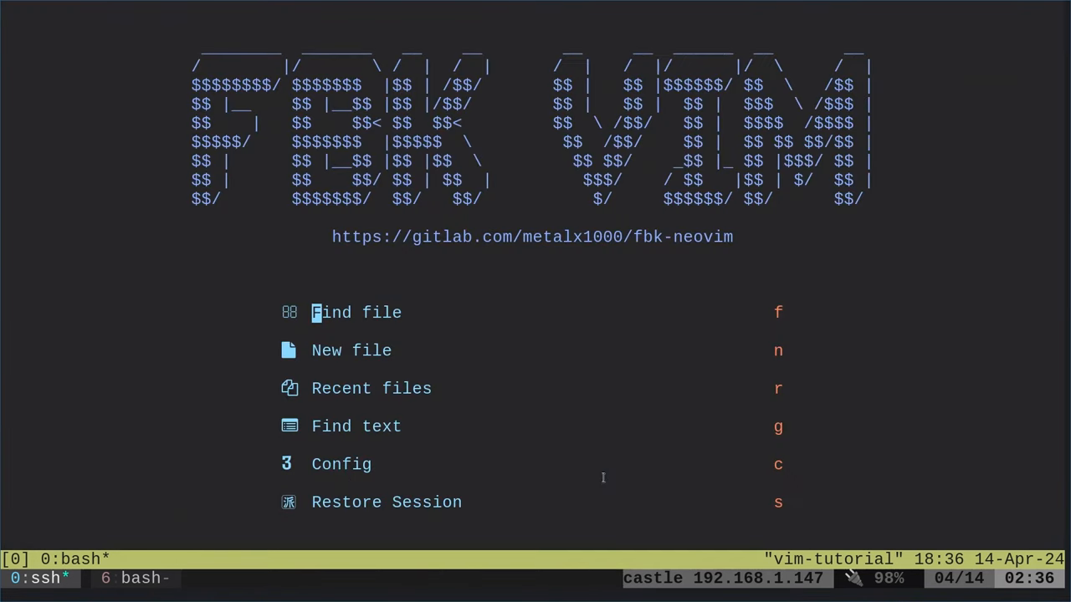
# Run :Mason and review the installed tools and the failed xmlformatter install
pyautogui.press(':')
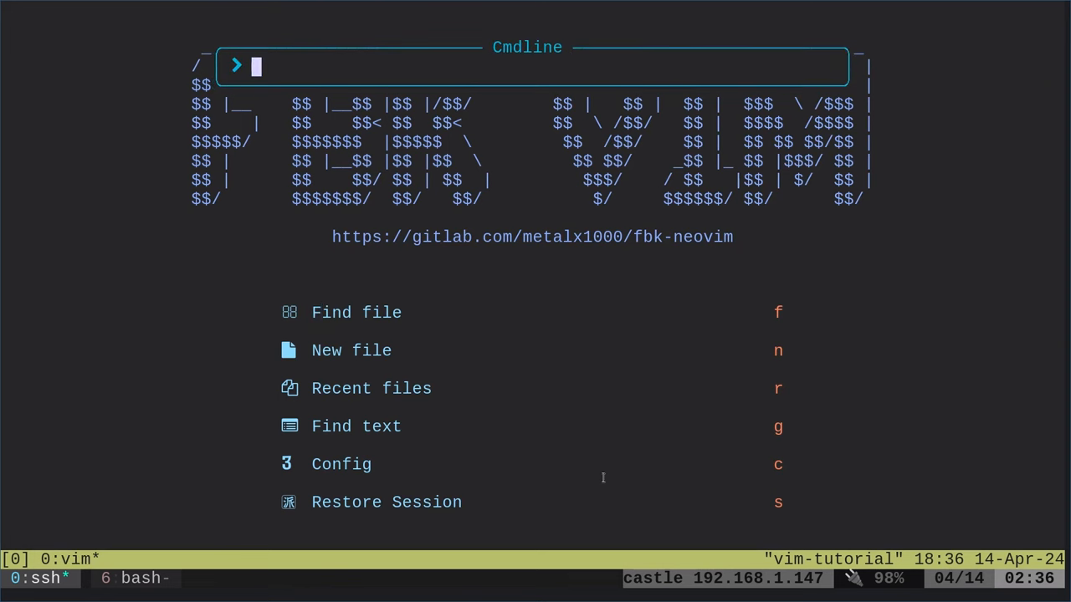
pyautogui.write('Mason')
pyautogui.write('xml')
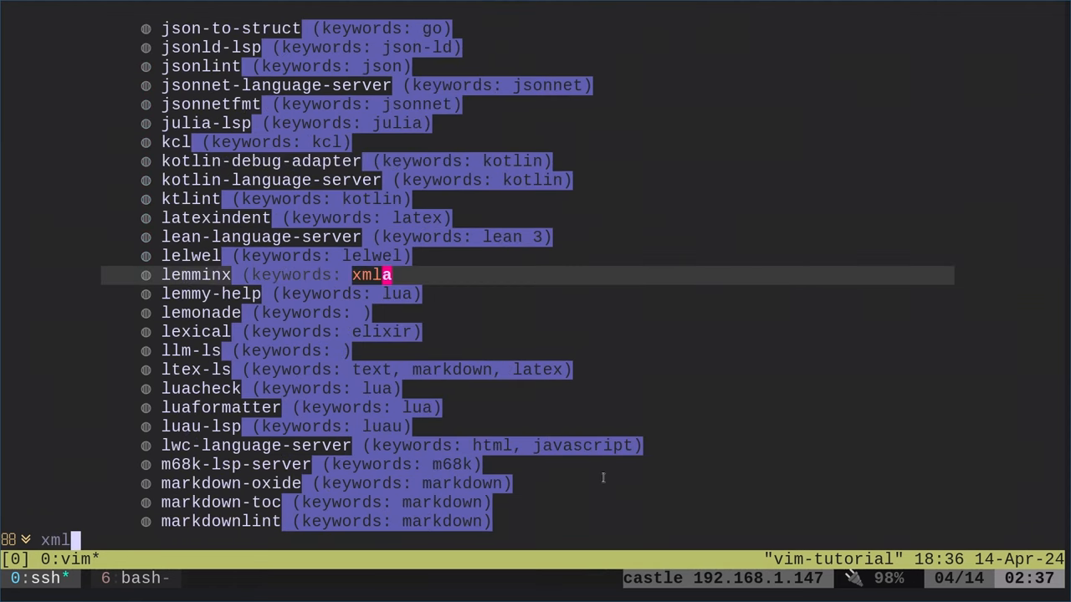
pyautogui.press('Return')
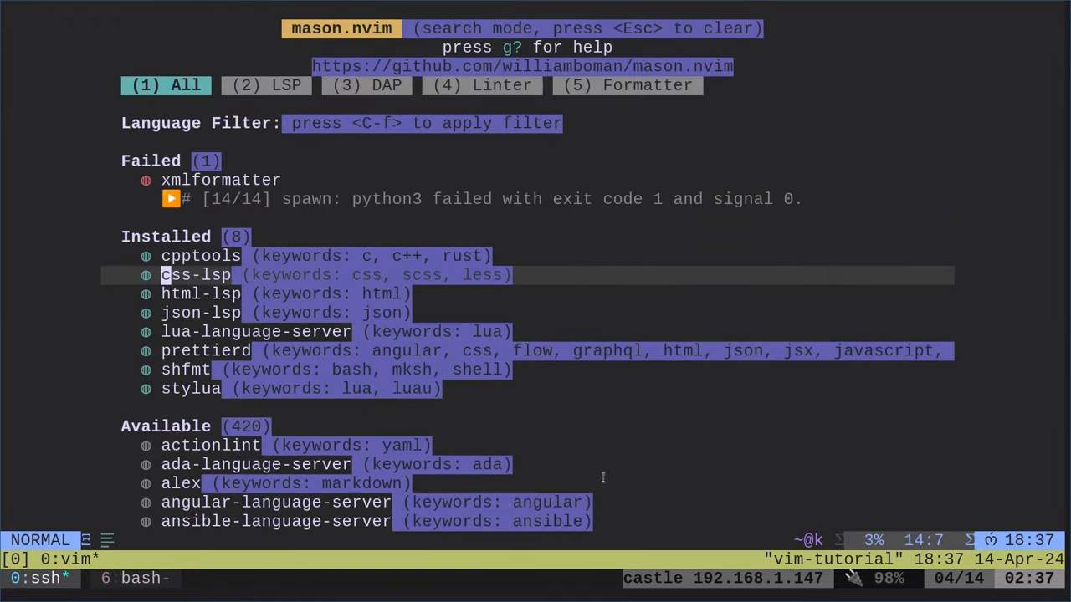
pyautogui.moveTo(445, 199)
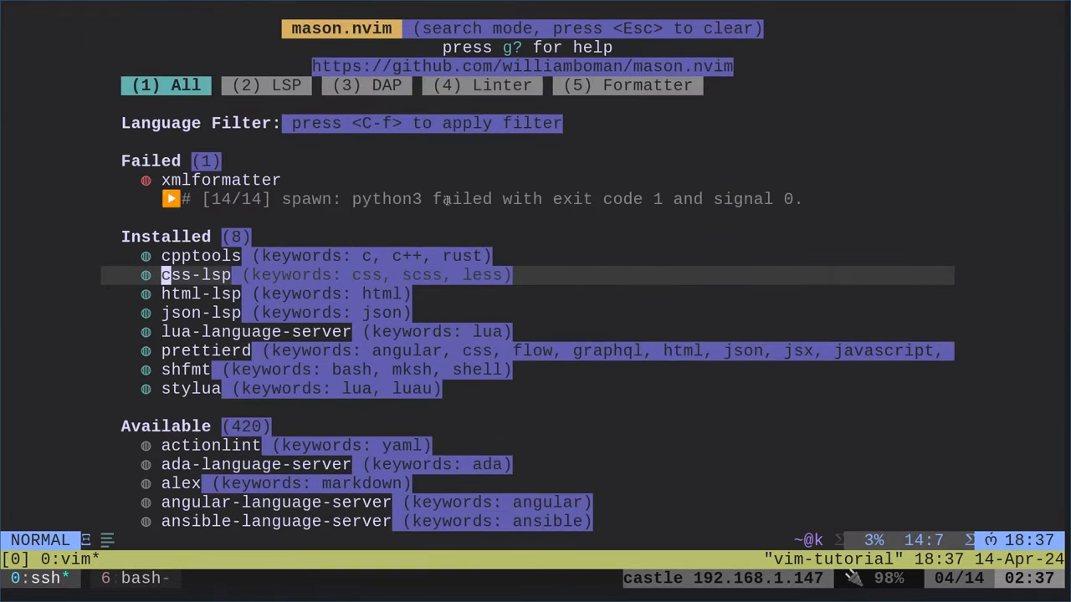
pyautogui.scroll(-3)
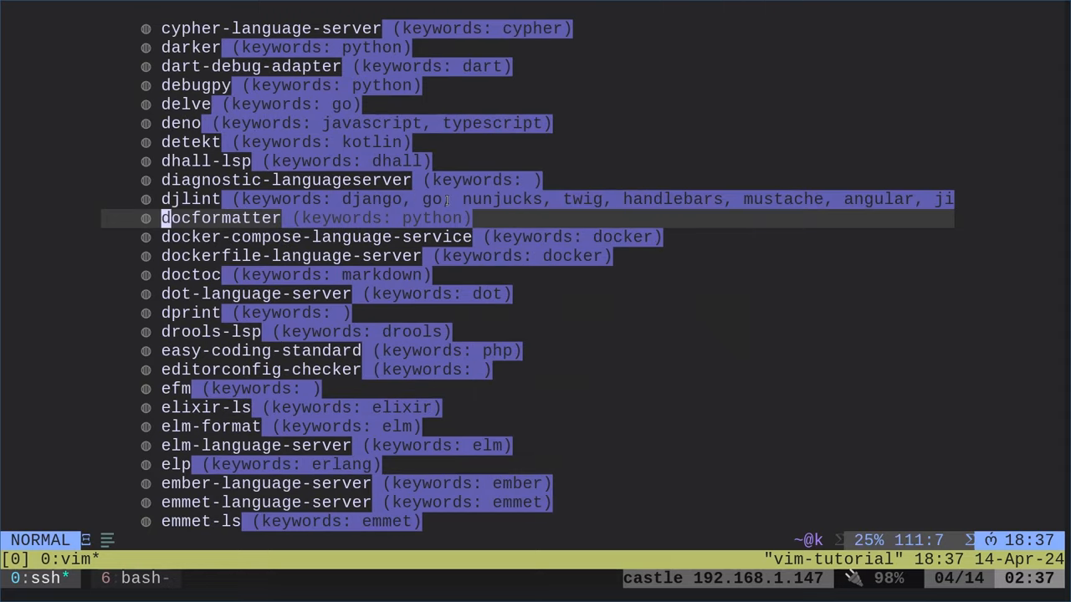